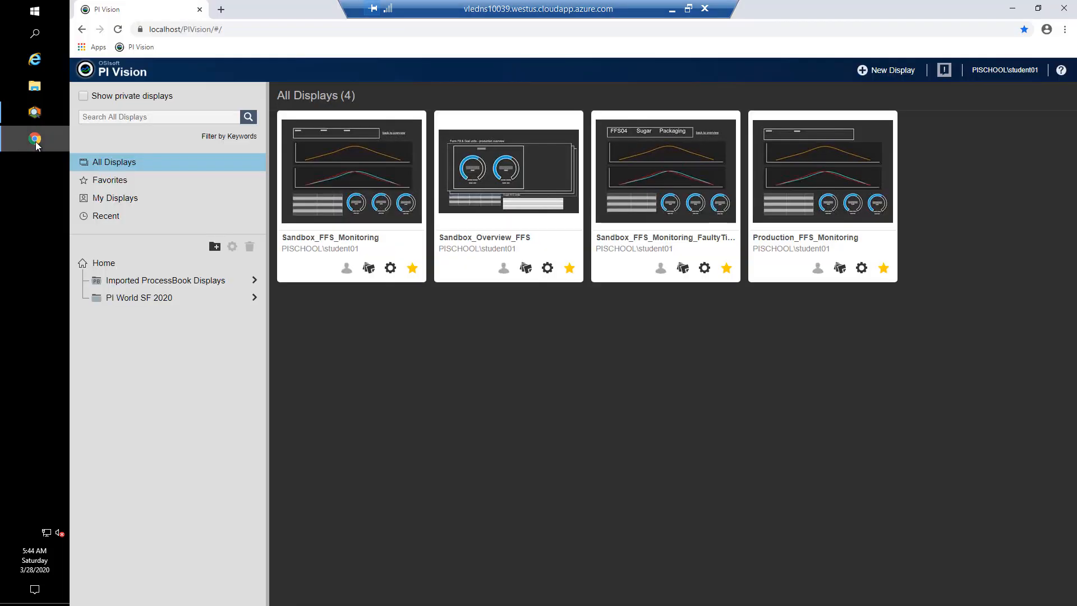
# Open the Sandbox_FFS_Monitoring display in PI Vision and switch it to FFS04
pyautogui.click(351, 169)
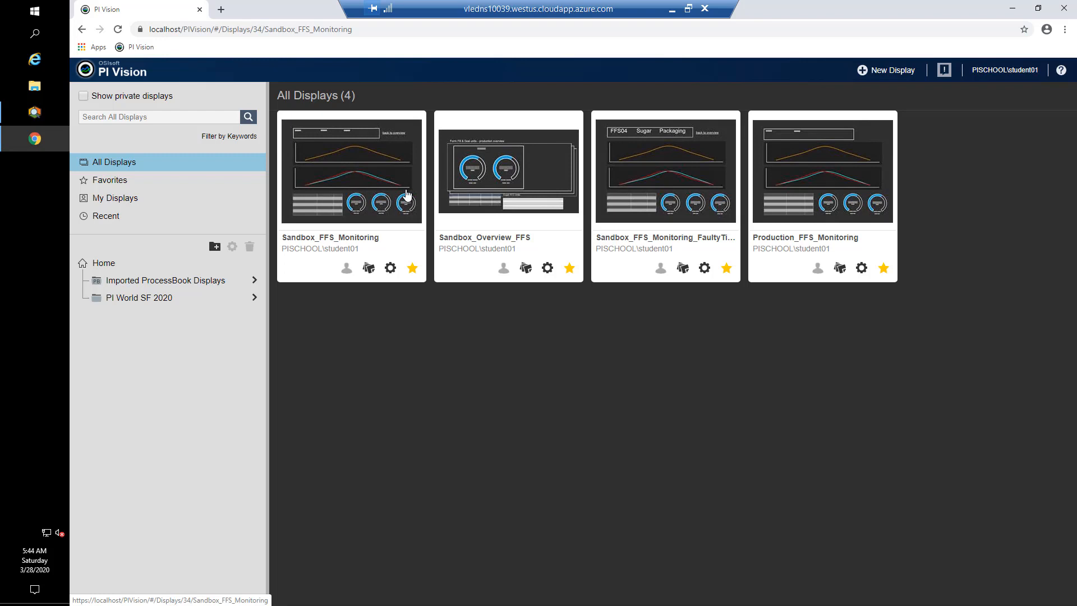
pyautogui.click(351, 169)
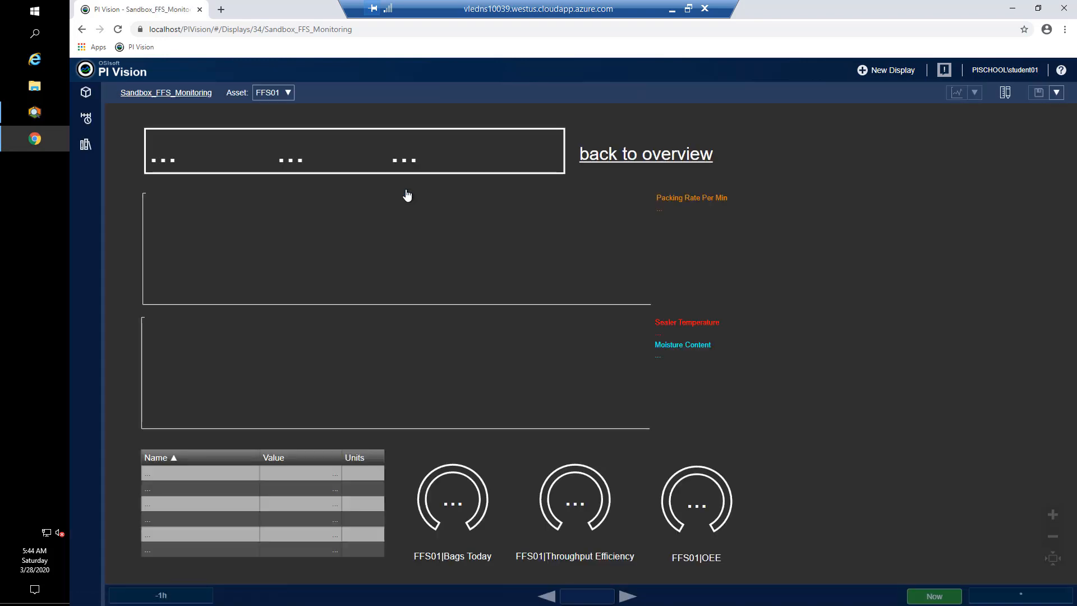
pyautogui.click(273, 93)
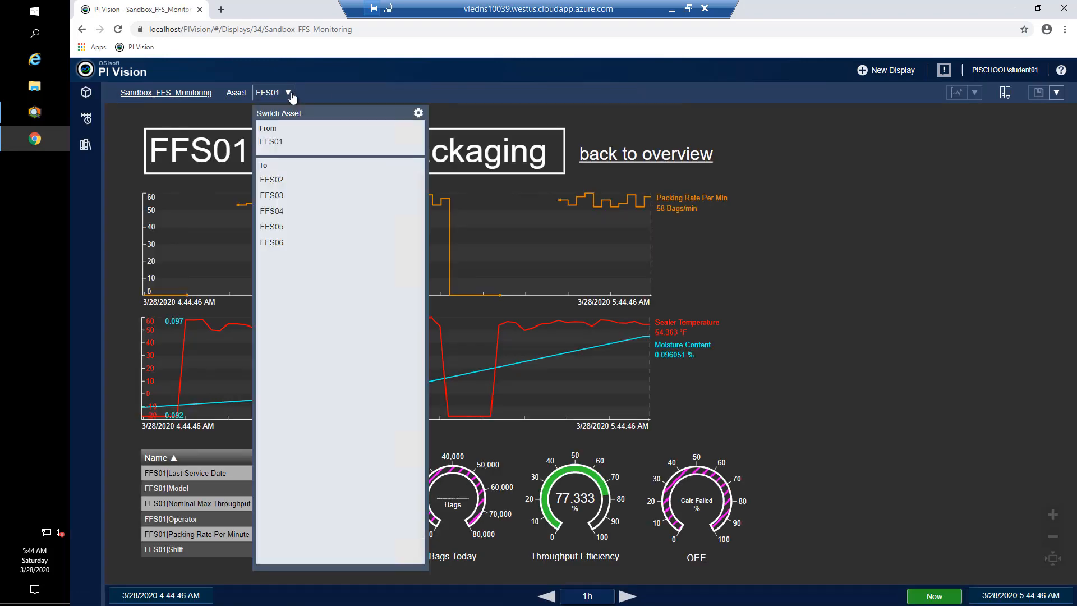
pyautogui.click(272, 211)
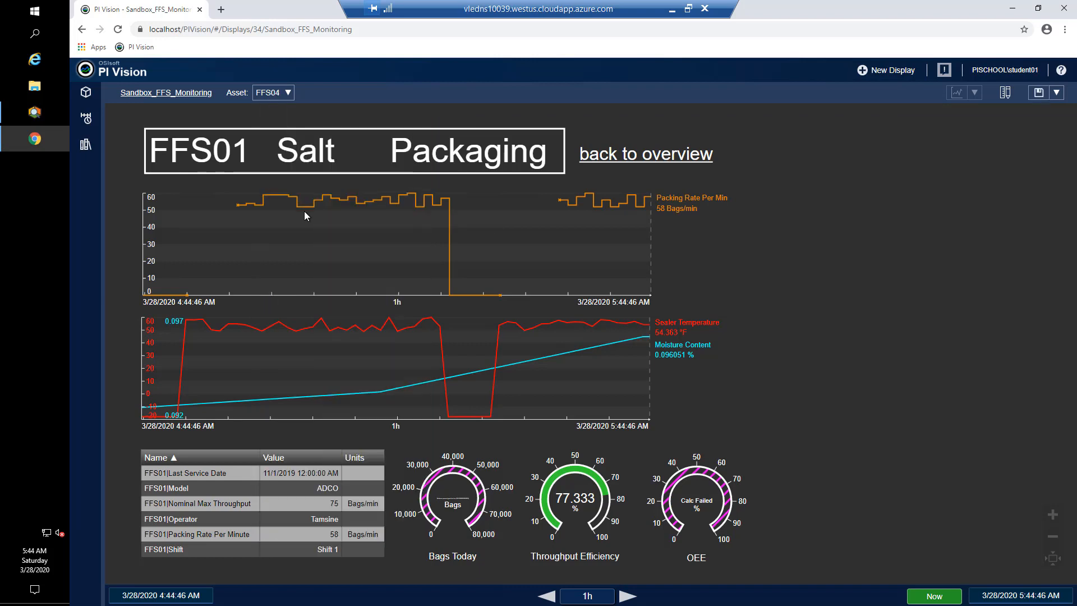
# Switch the monitoring display to FFS05, then to FFS06
pyautogui.click(273, 92)
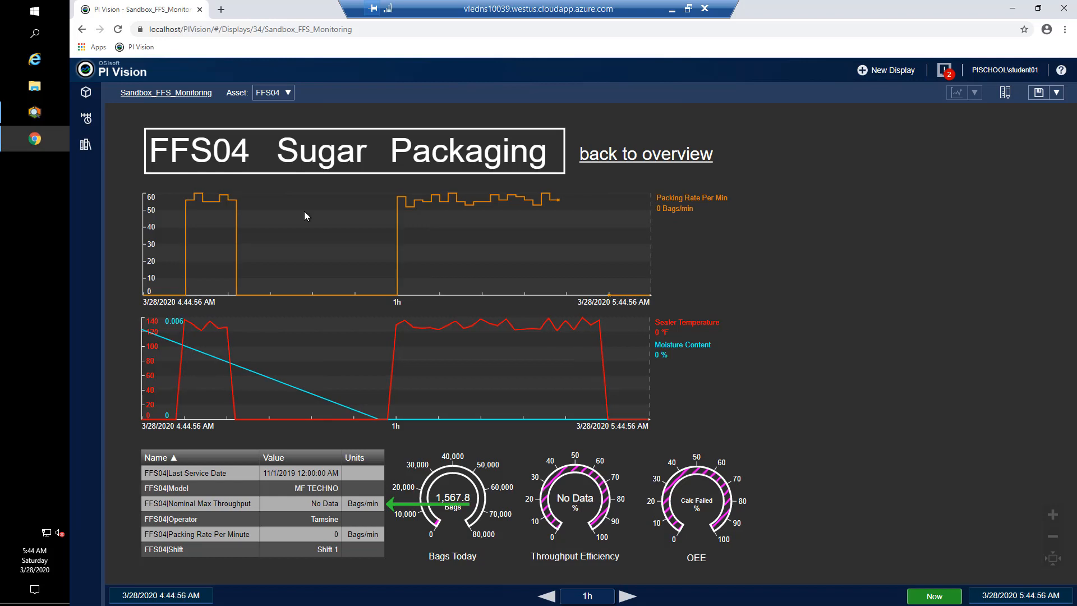
pyautogui.moveTo(284, 104)
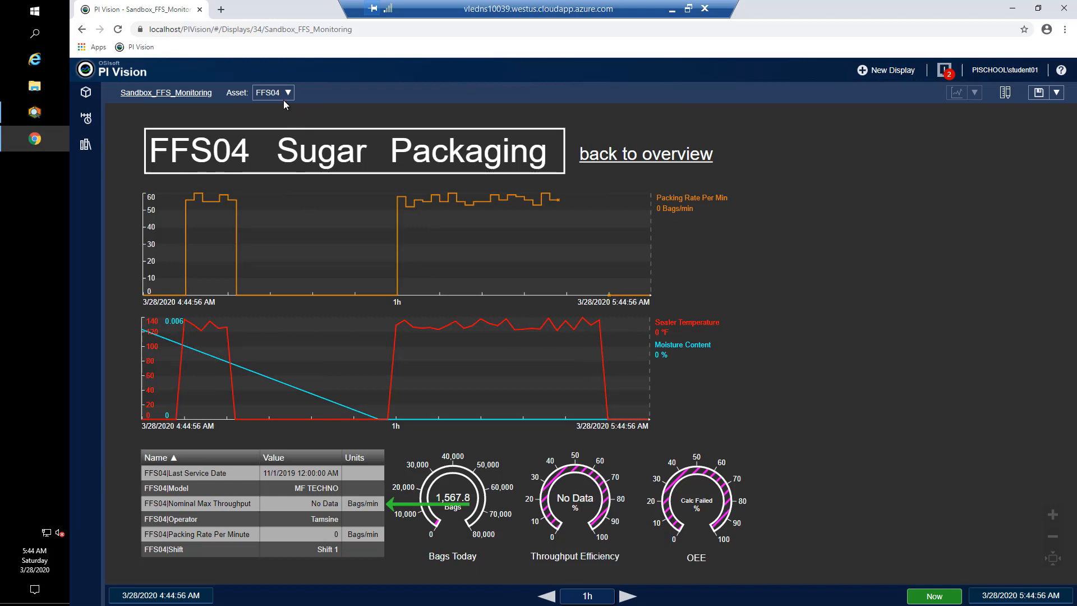
pyautogui.click(273, 92)
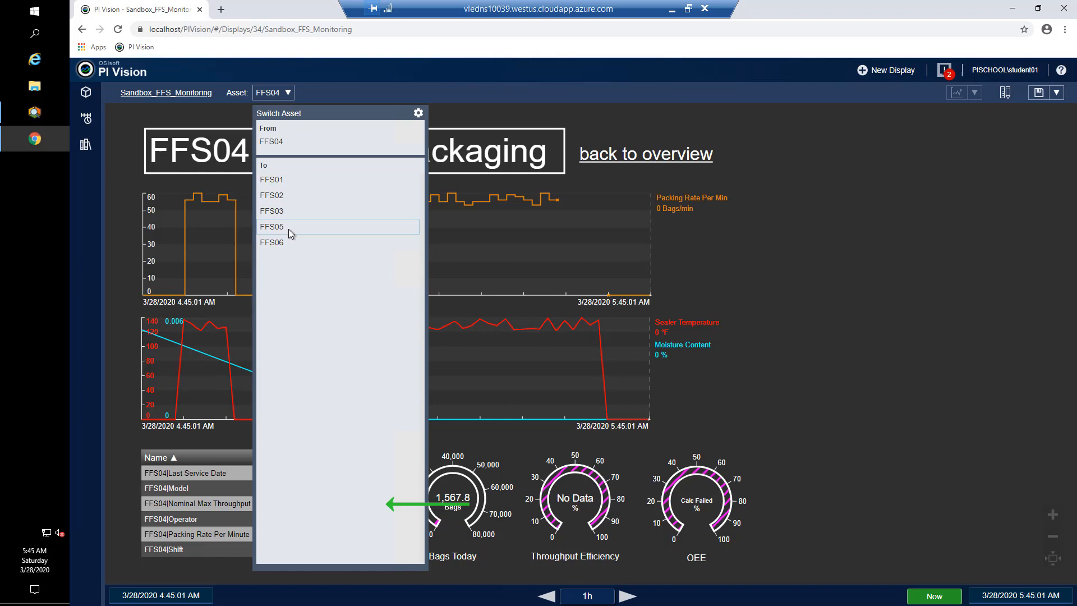
pyautogui.click(271, 227)
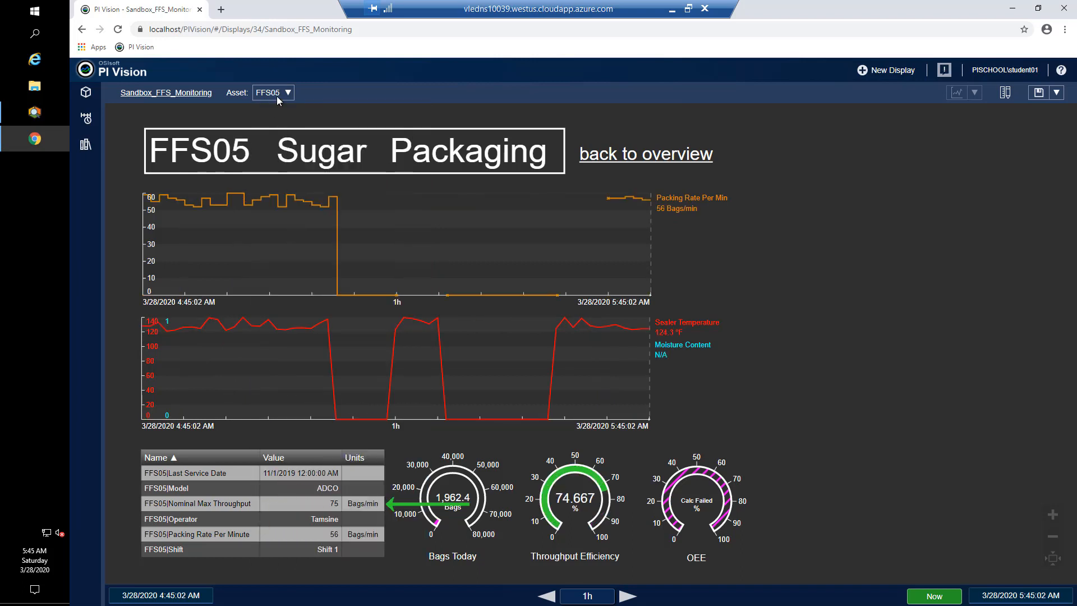
pyautogui.click(288, 92)
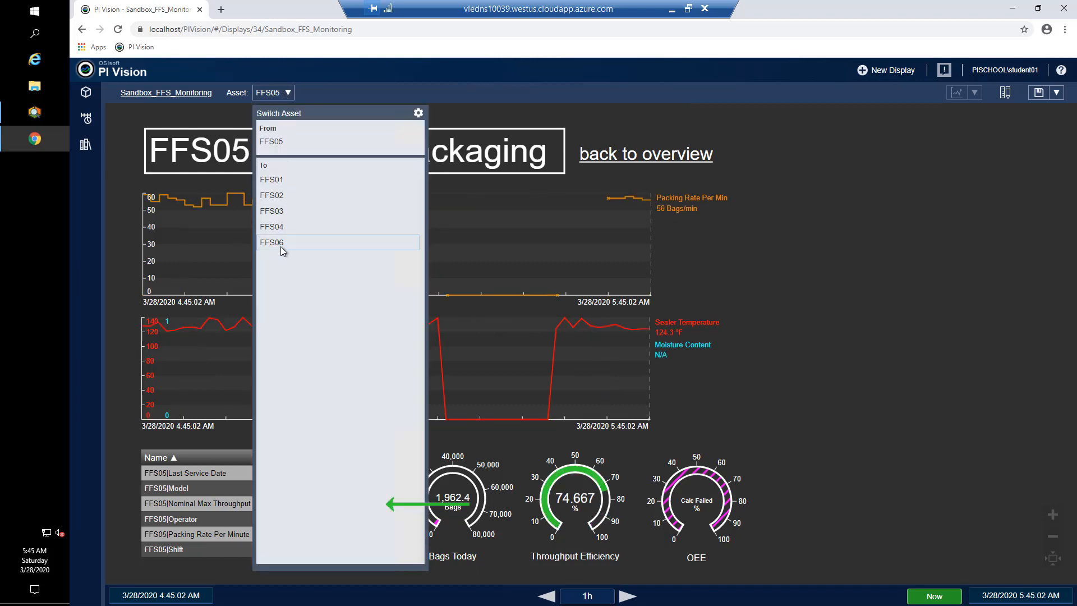
pyautogui.click(271, 242)
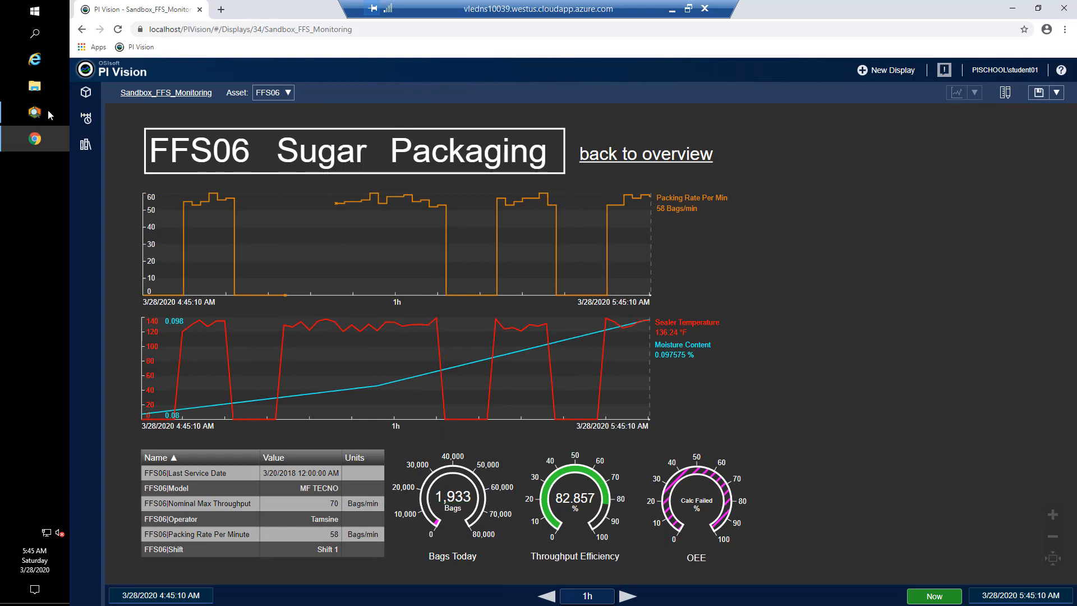
# Compare FFS04's Model and Nominal Max Throughput settings with FFS06's, then go to the Library
pyautogui.click(34, 112)
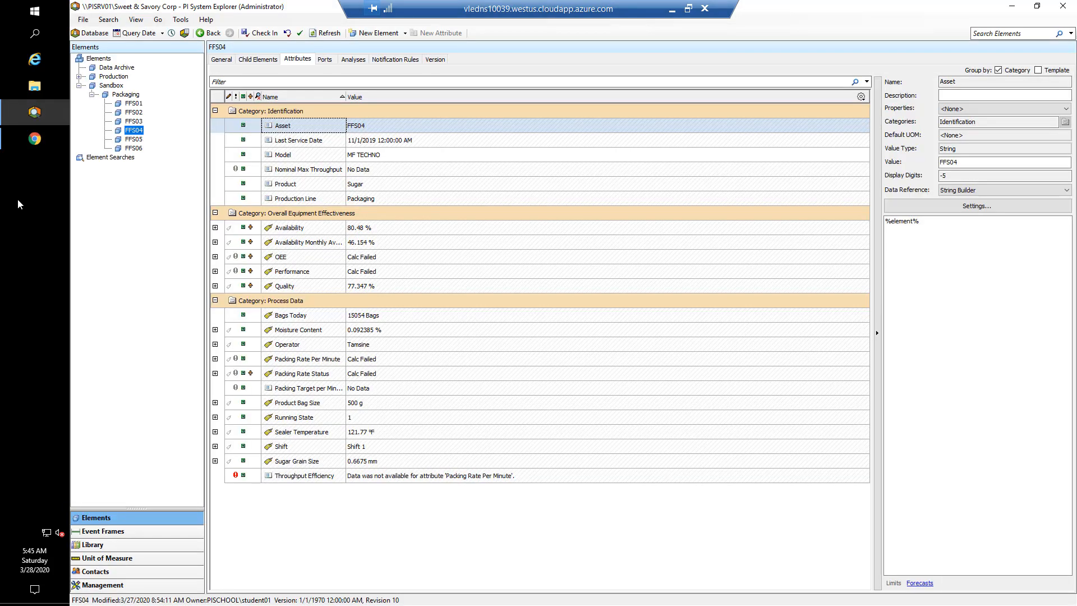
pyautogui.moveTo(134, 139)
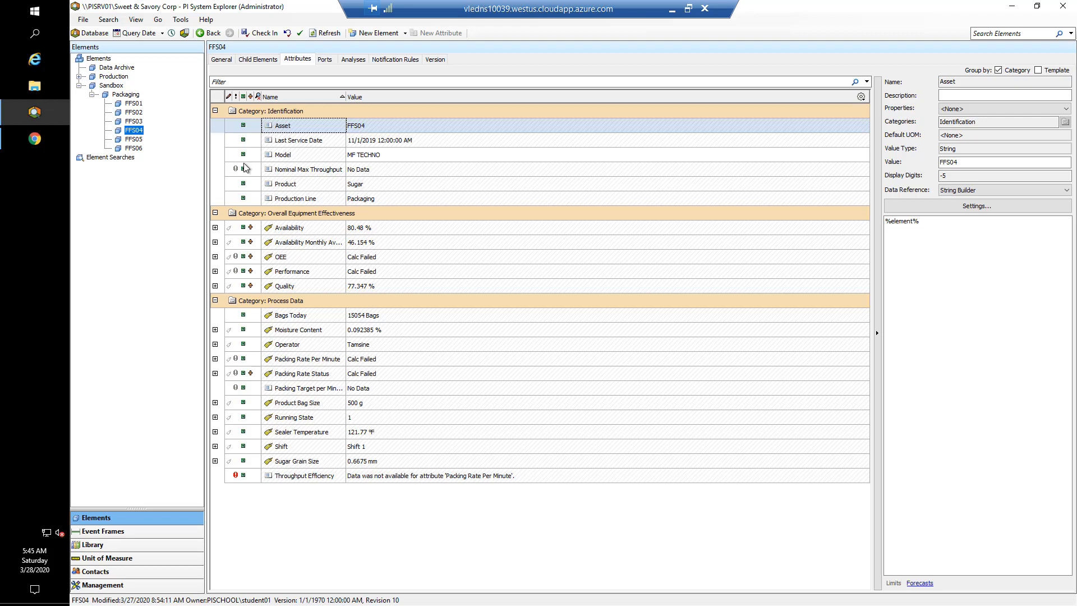
pyautogui.click(308, 169)
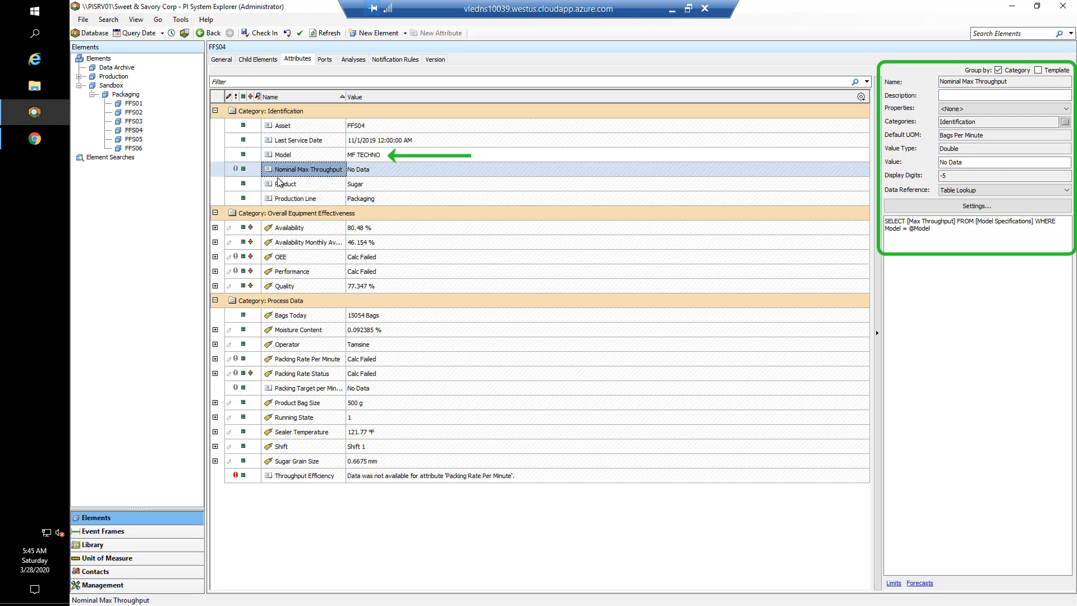
pyautogui.moveTo(291, 158)
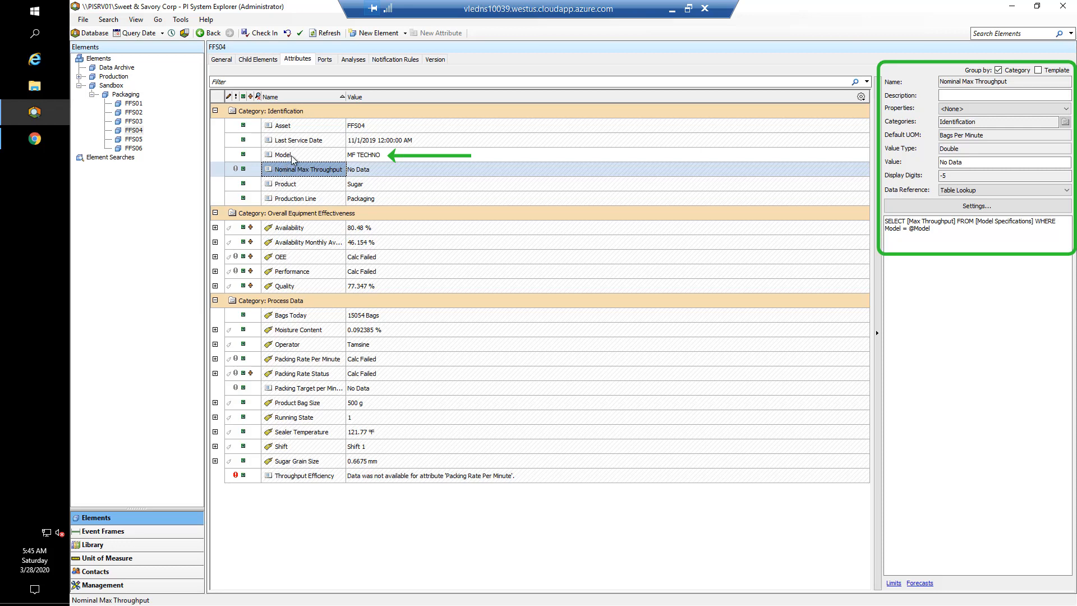
pyautogui.click(281, 153)
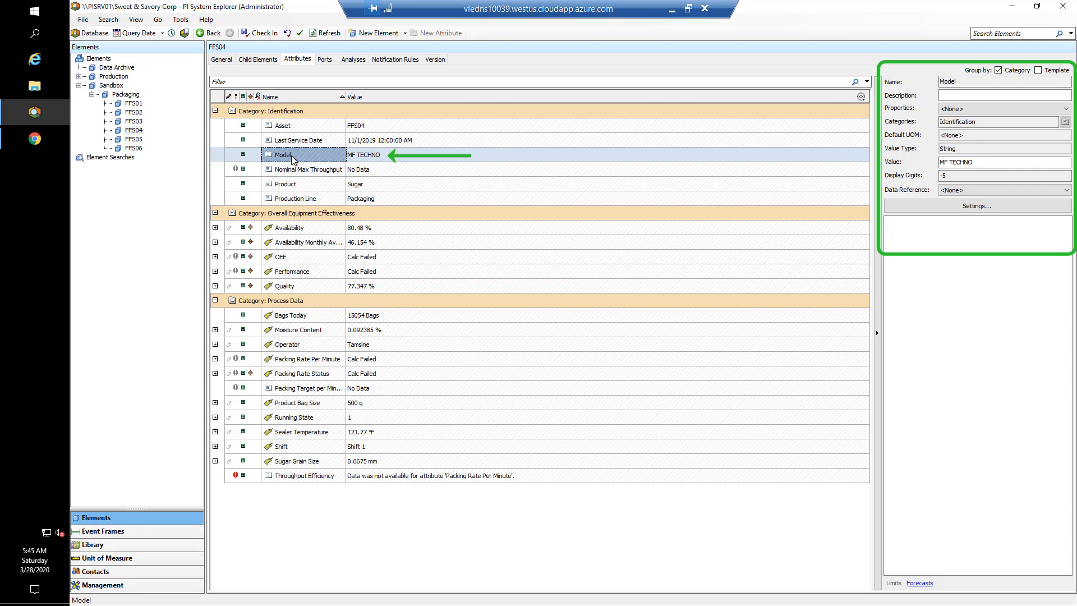
pyautogui.moveTo(142, 152)
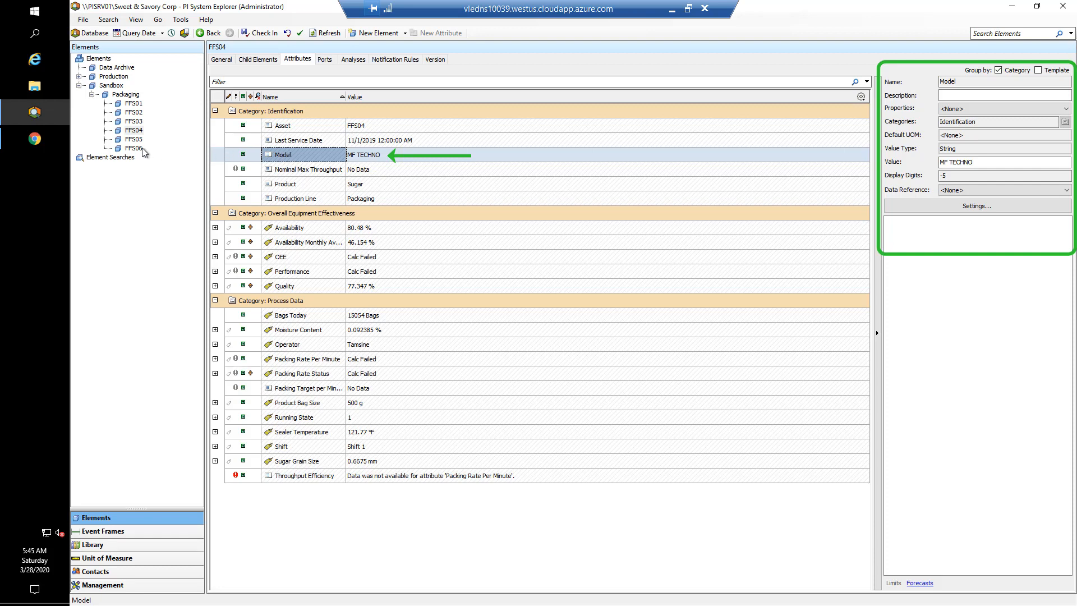
pyautogui.click(134, 148)
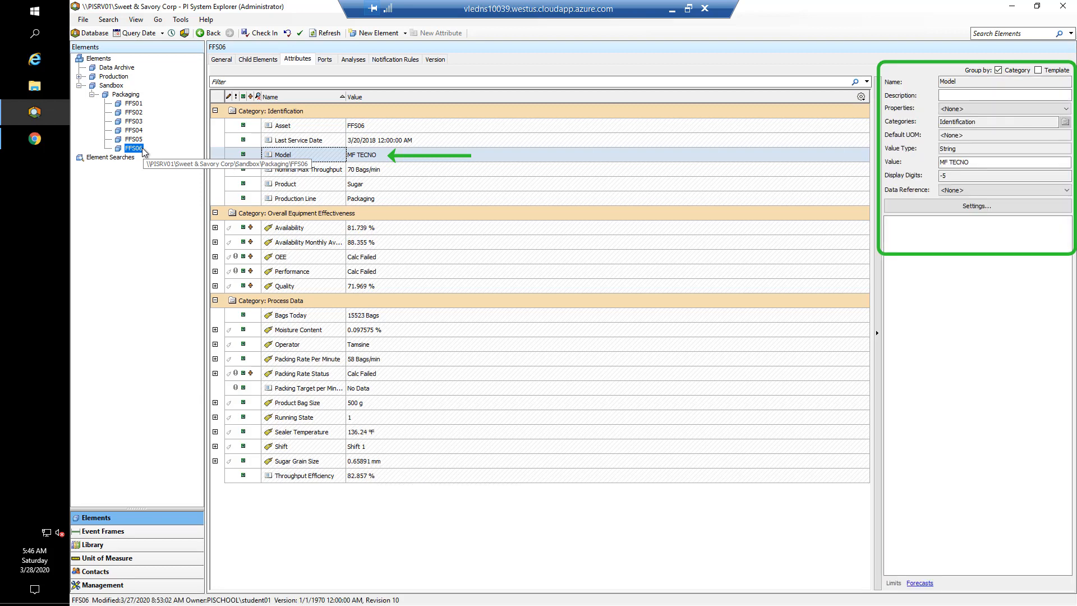
pyautogui.click(134, 130)
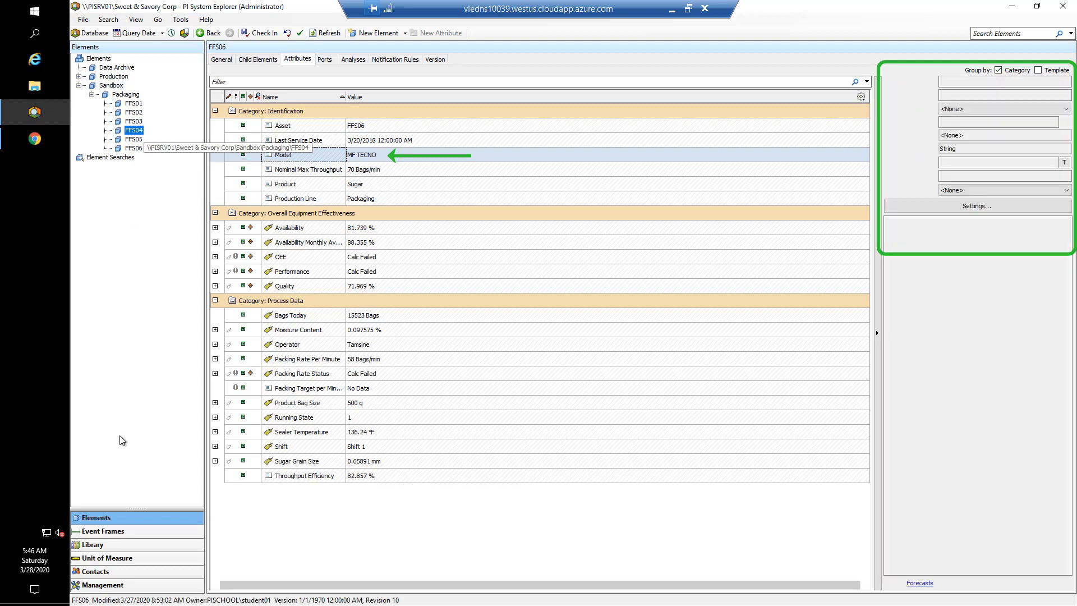
pyautogui.click(92, 545)
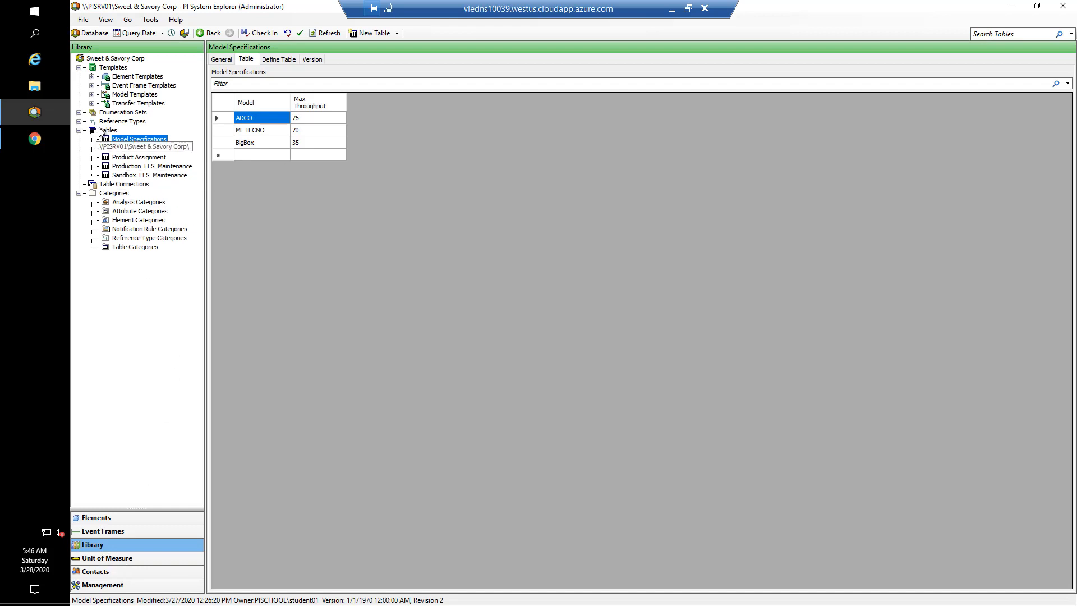
pyautogui.moveTo(117, 138)
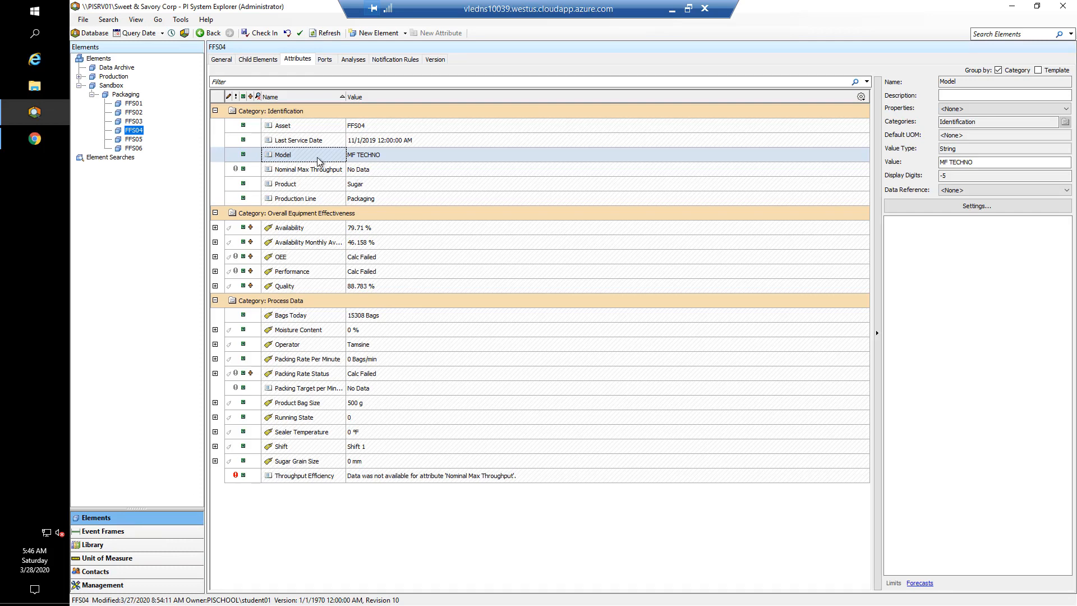
# Change FFS04's Model from 'MF TECHNO' to 'MF TECNO', refresh, and reopen the Library
pyautogui.click(281, 155)
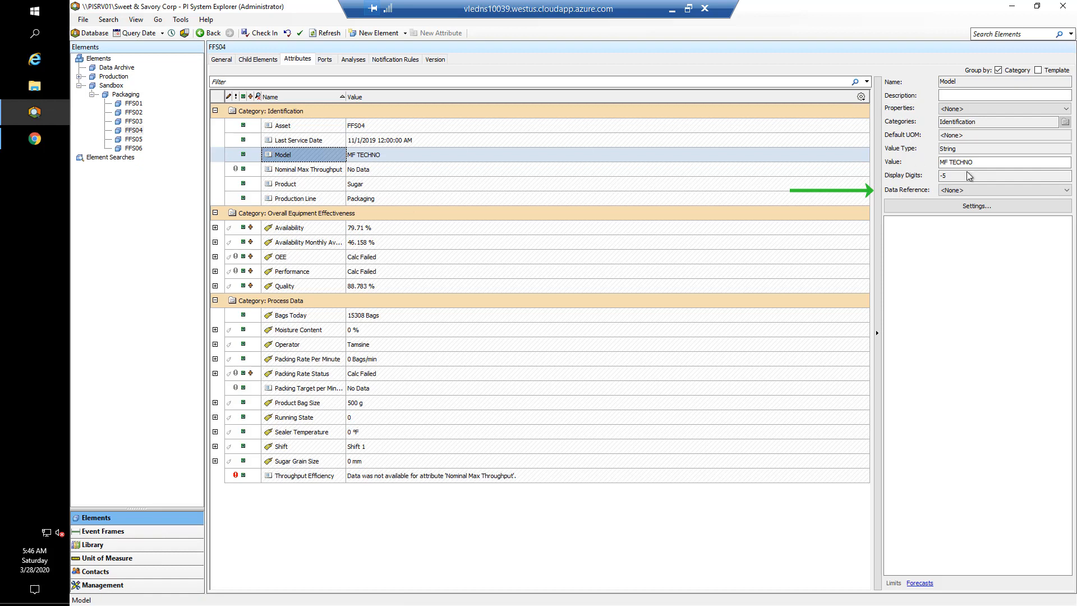
pyautogui.click(1003, 162)
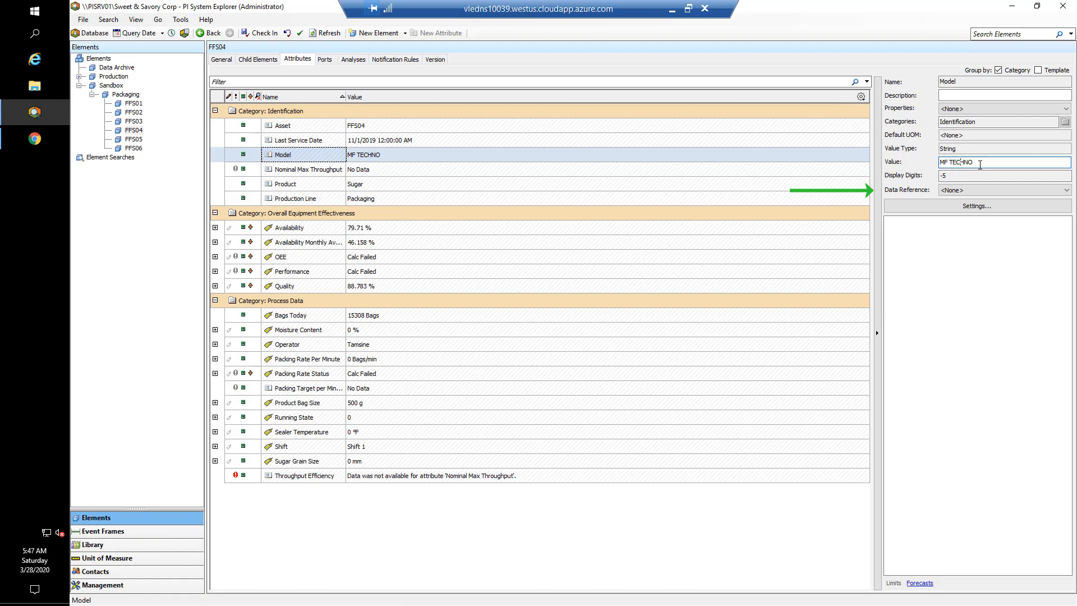
pyautogui.moveTo(376, 127)
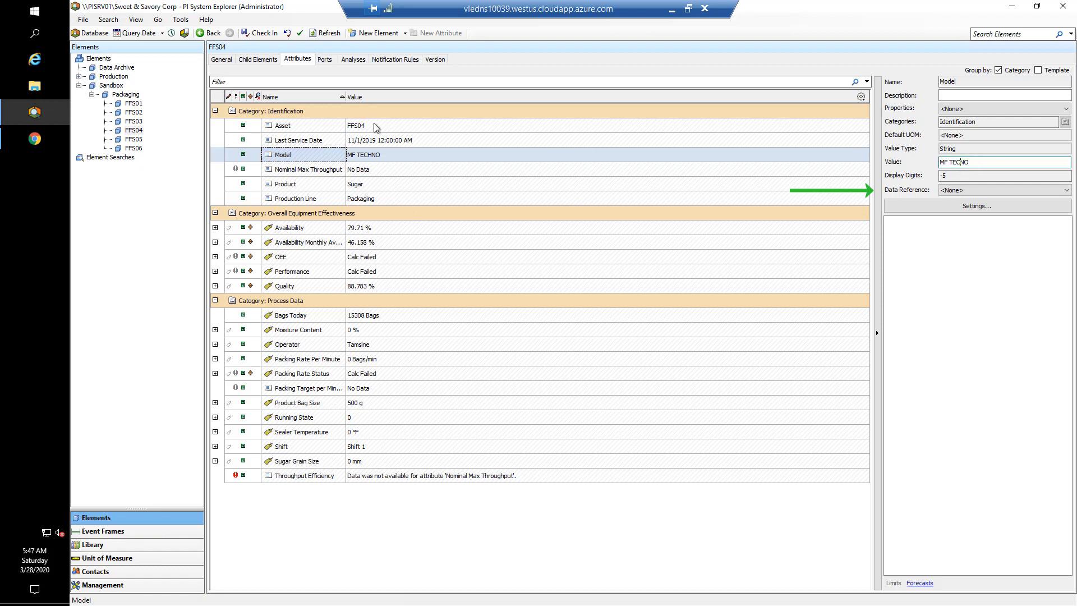
pyautogui.click(324, 32)
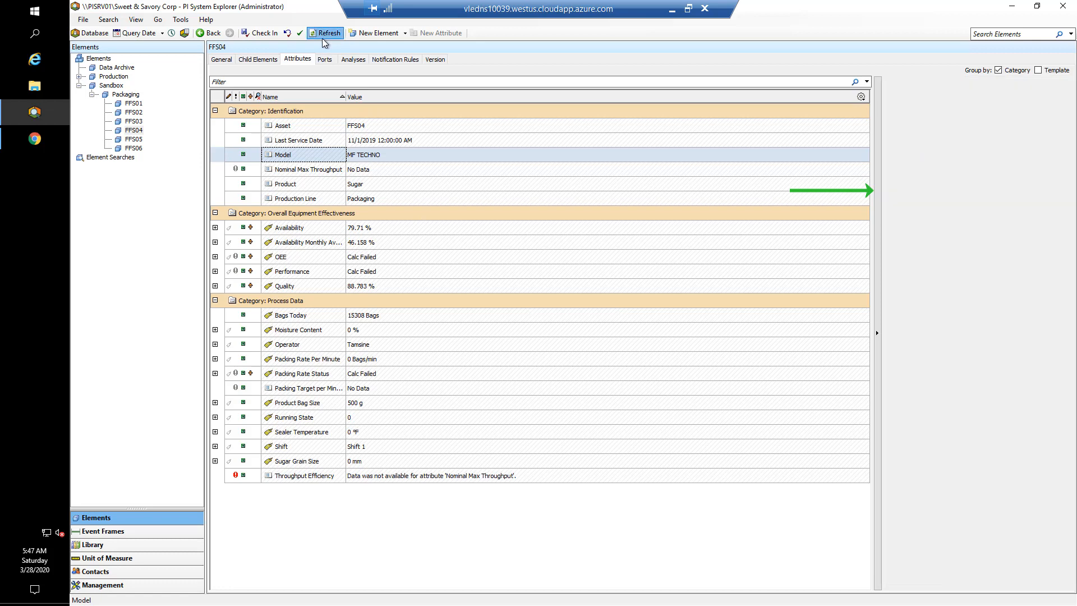
pyautogui.click(325, 33)
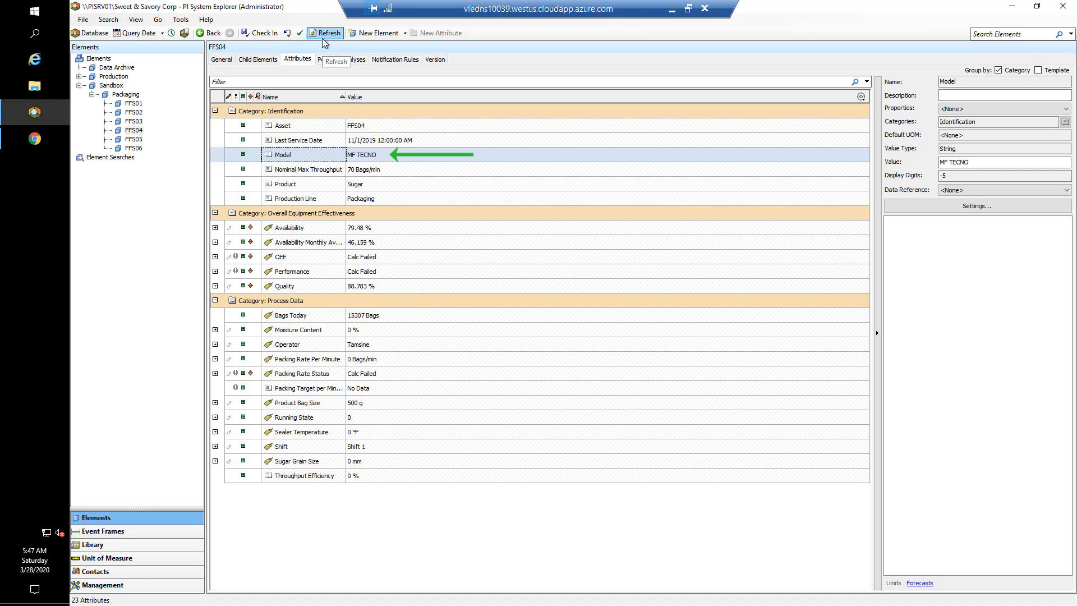
pyautogui.moveTo(324, 42)
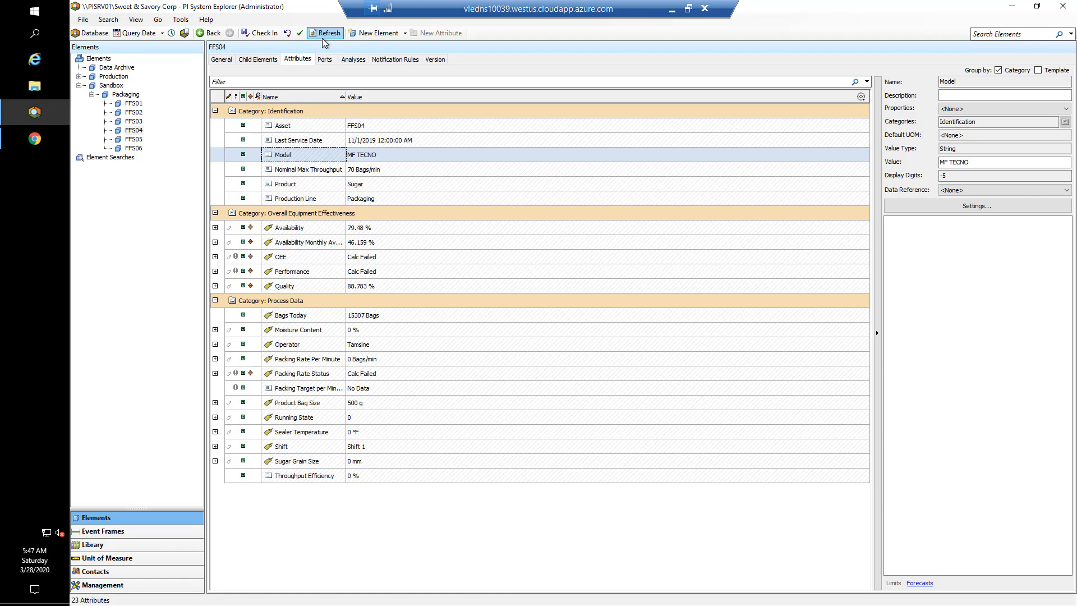
pyautogui.click(94, 545)
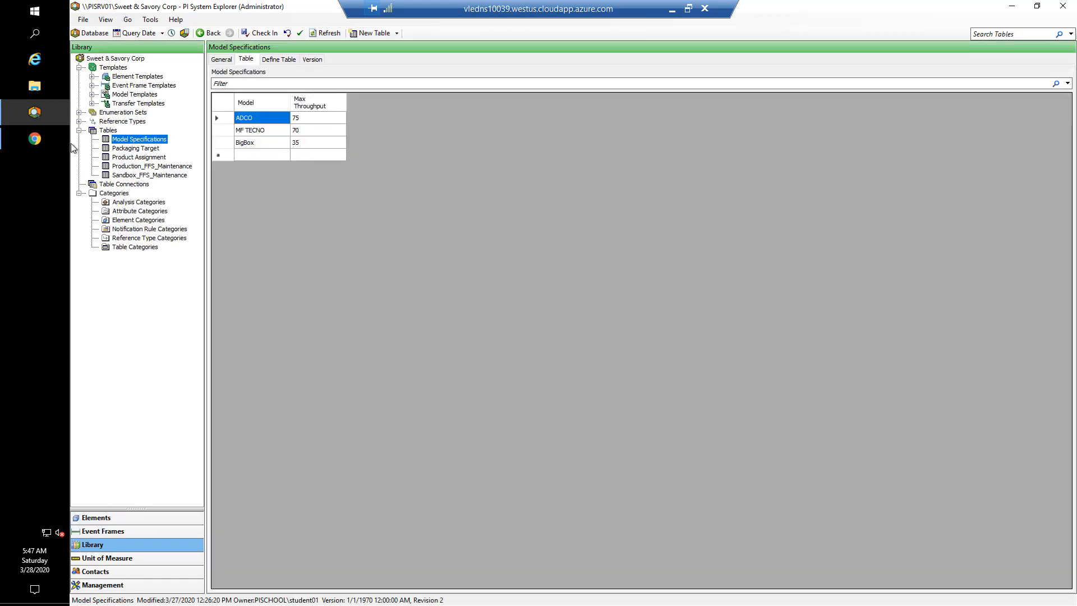
# Review the Model List enumeration set and open Sandbox_FFS's attribute templates
pyautogui.click(81, 112)
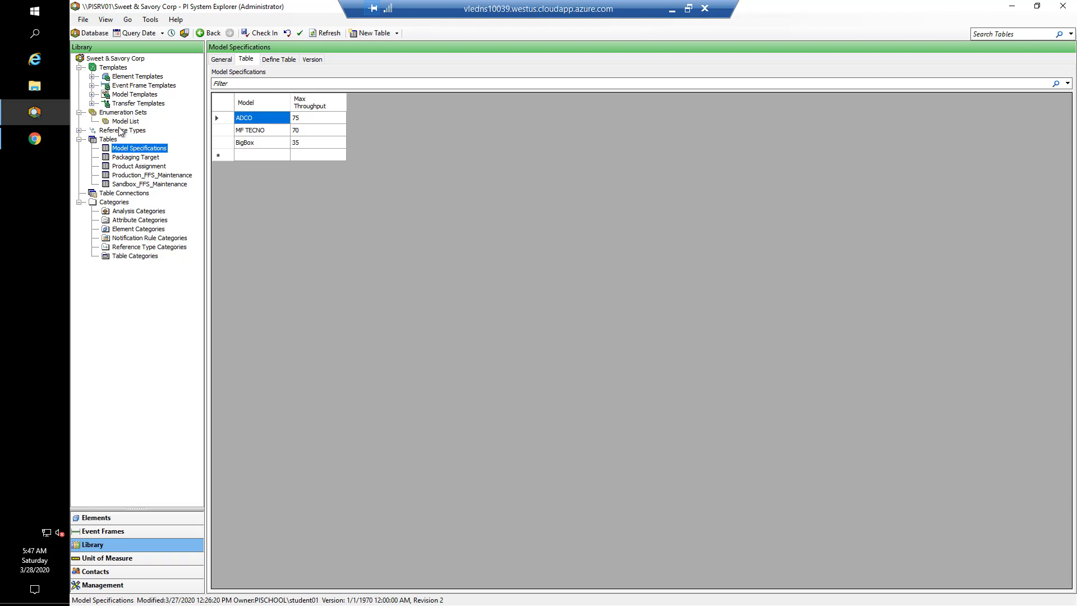
pyautogui.click(125, 121)
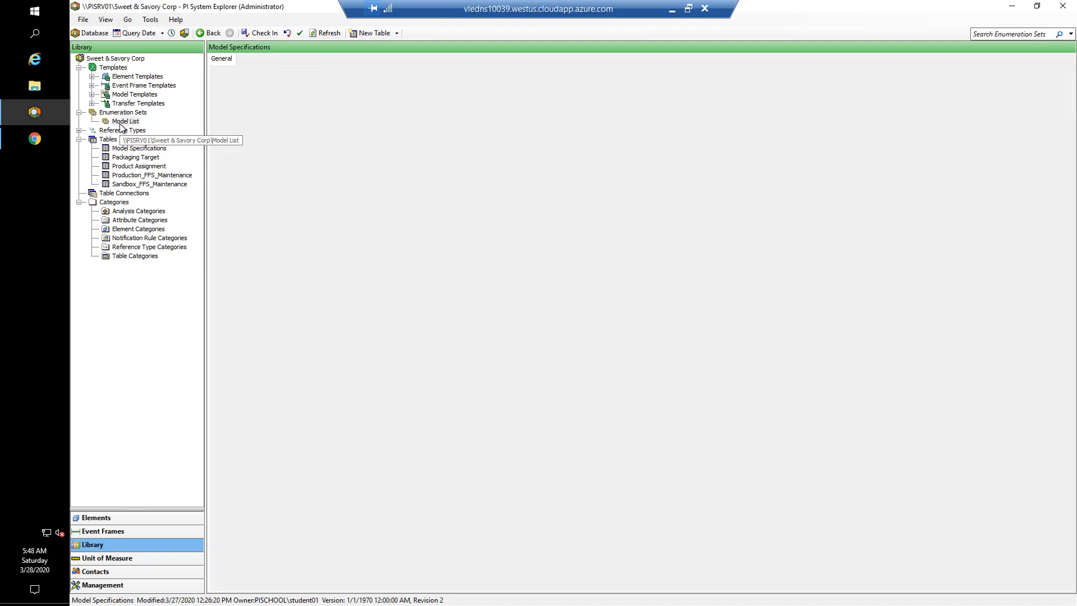
pyautogui.click(125, 121)
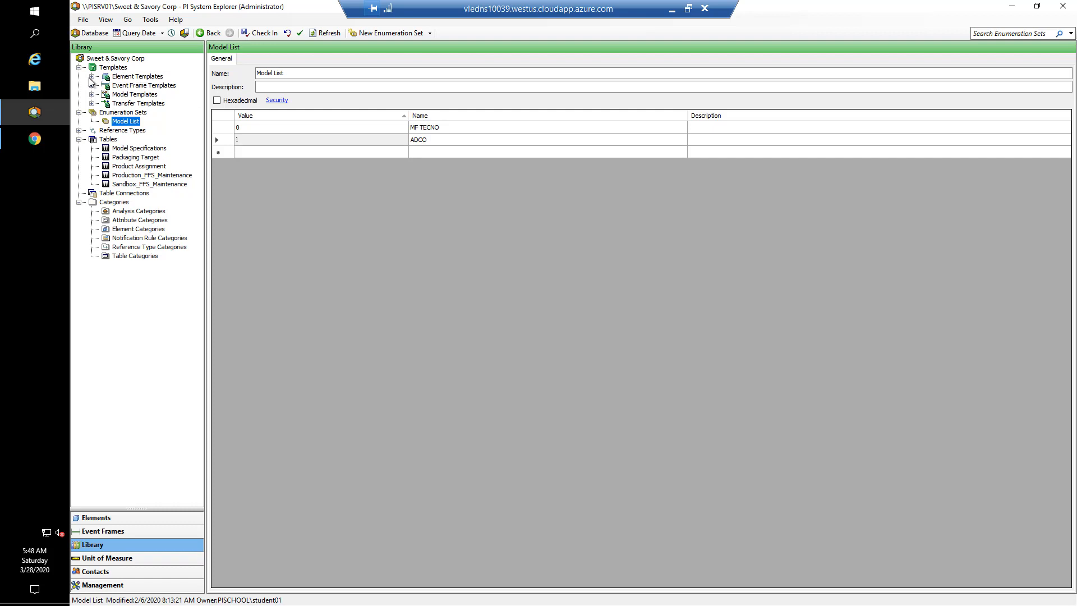
pyautogui.click(93, 76)
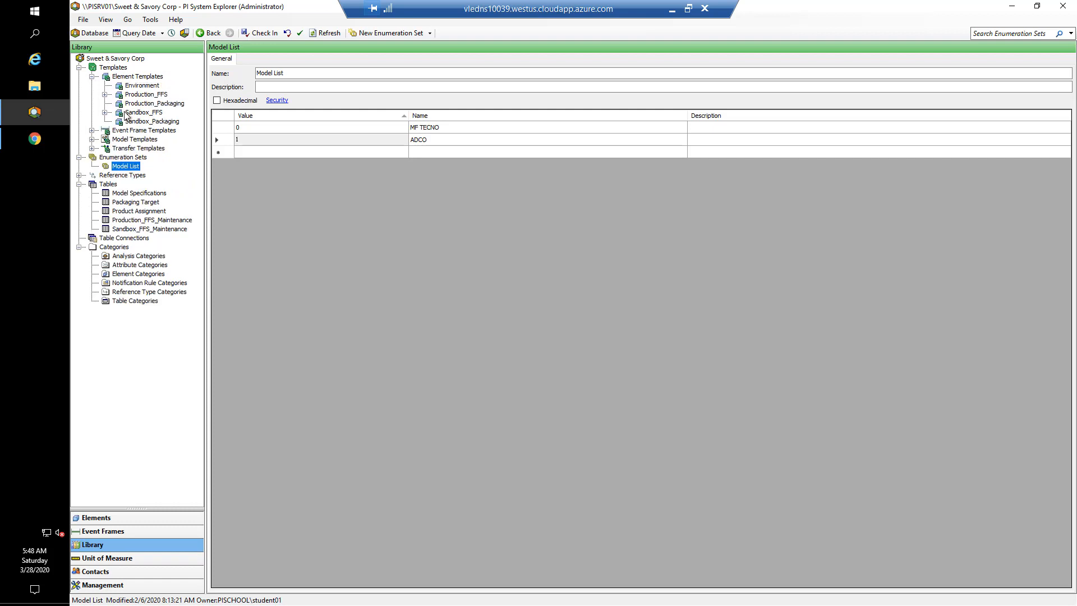
pyautogui.click(145, 112)
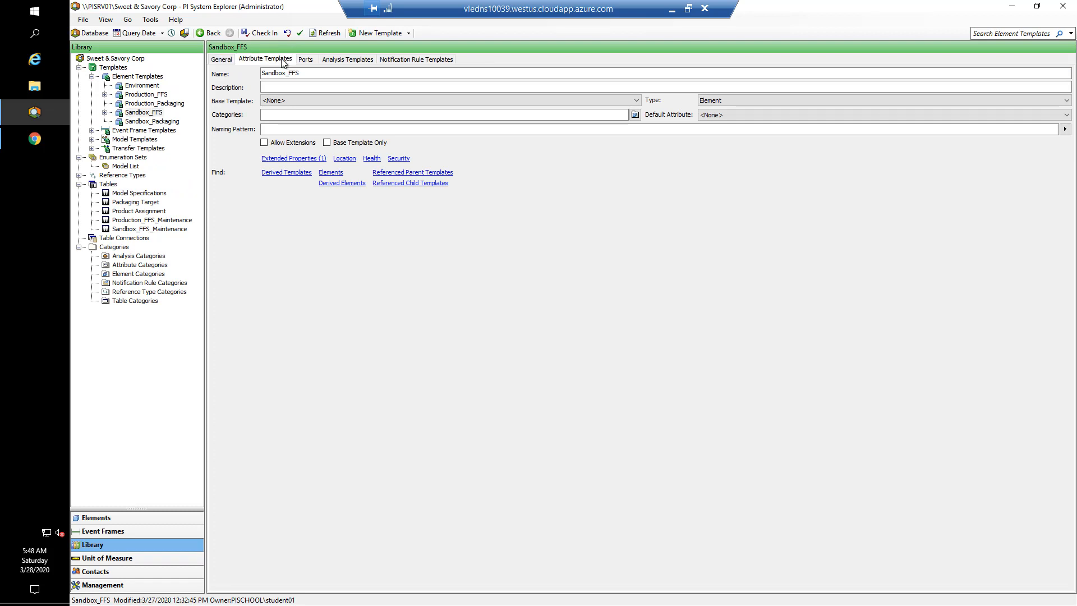
pyautogui.click(266, 58)
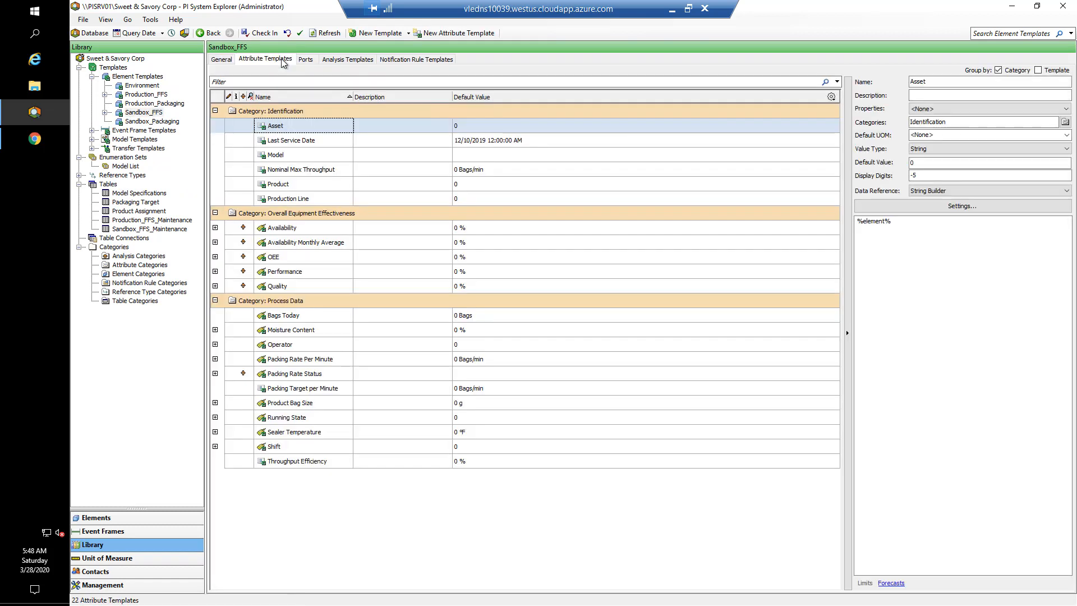
pyautogui.moveTo(308, 178)
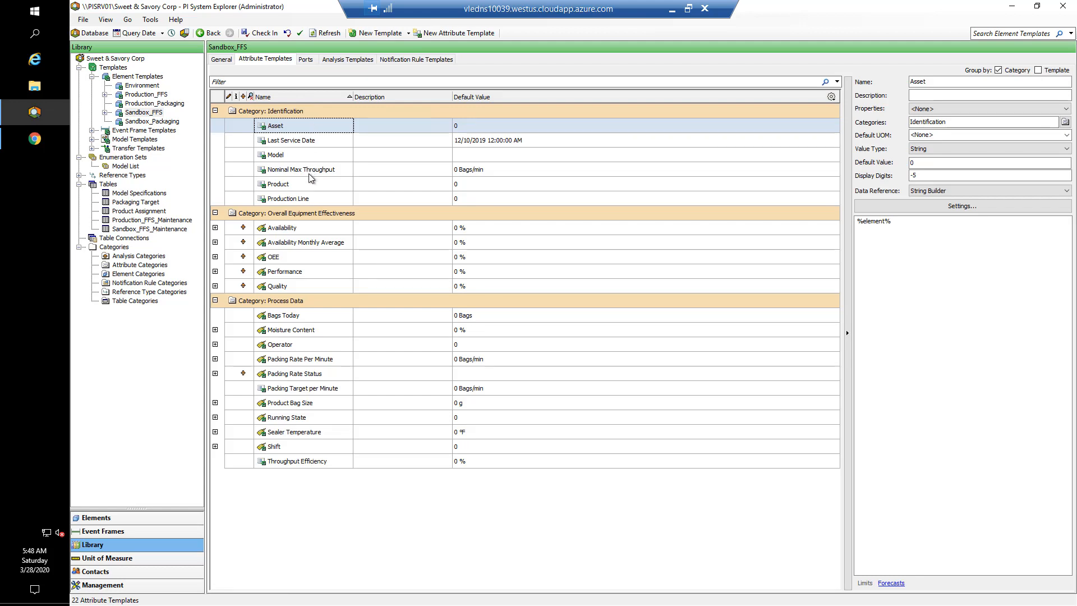
pyautogui.moveTo(310, 163)
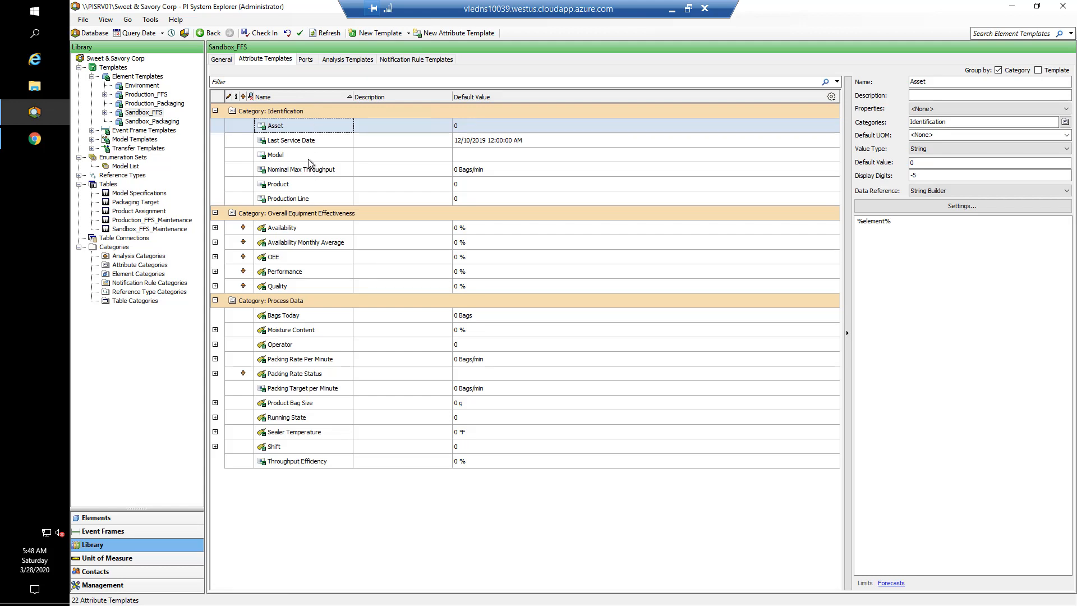
# Set the Model attribute template's value type to Model List and check in Sandbox_FFS
pyautogui.click(275, 155)
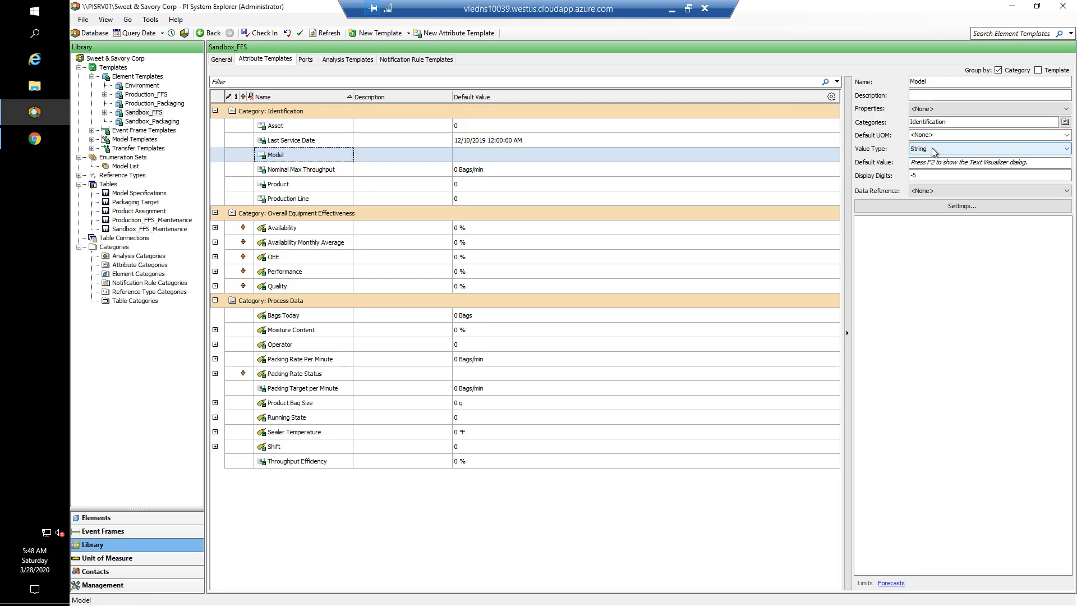
pyautogui.click(1065, 149)
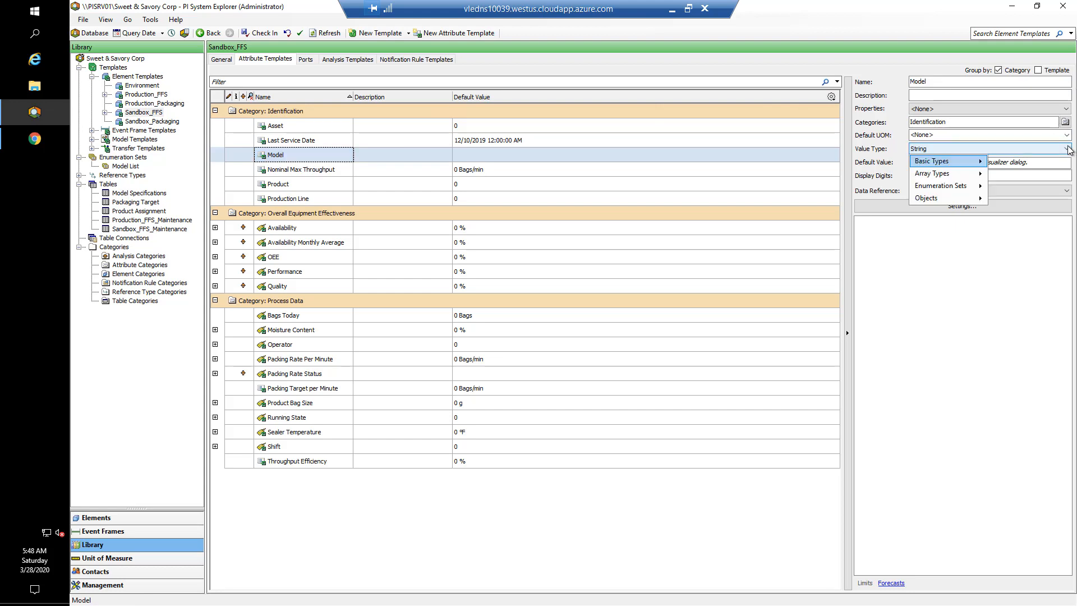
pyautogui.moveTo(941, 185)
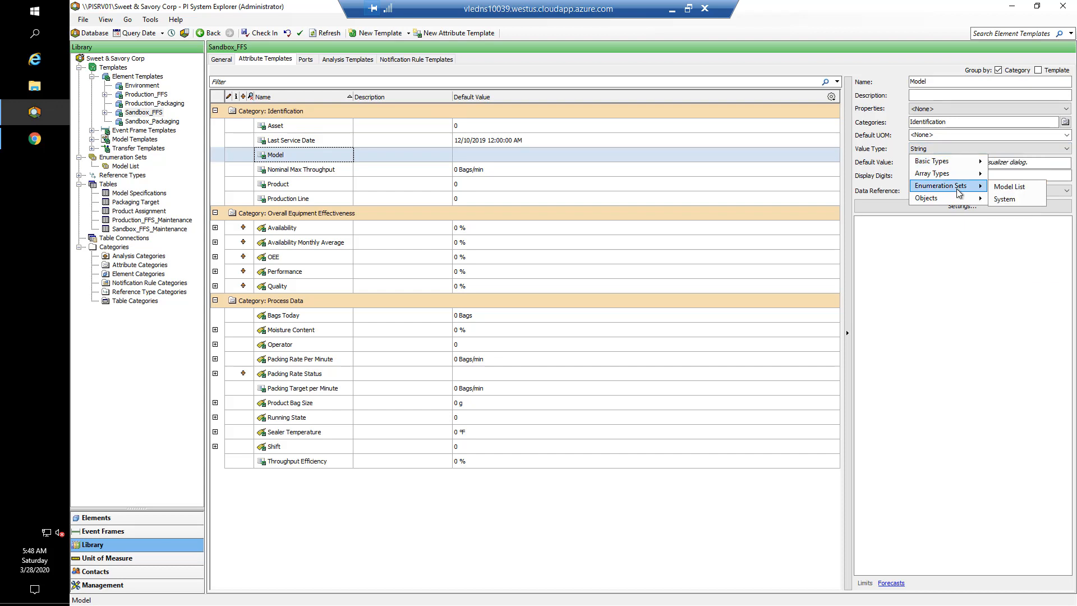
pyautogui.moveTo(1010, 186)
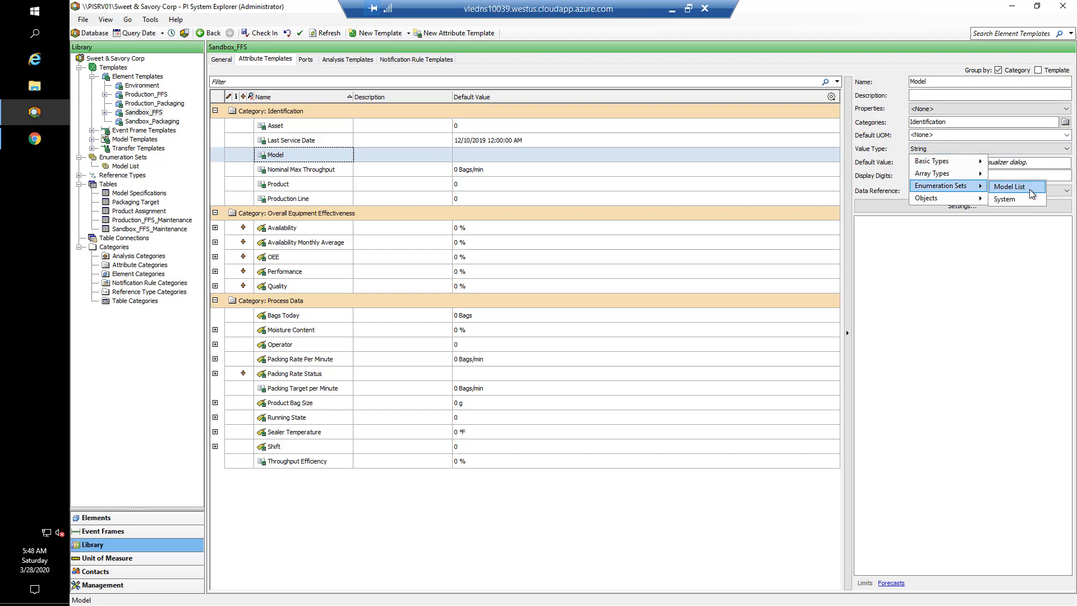
pyautogui.click(1008, 186)
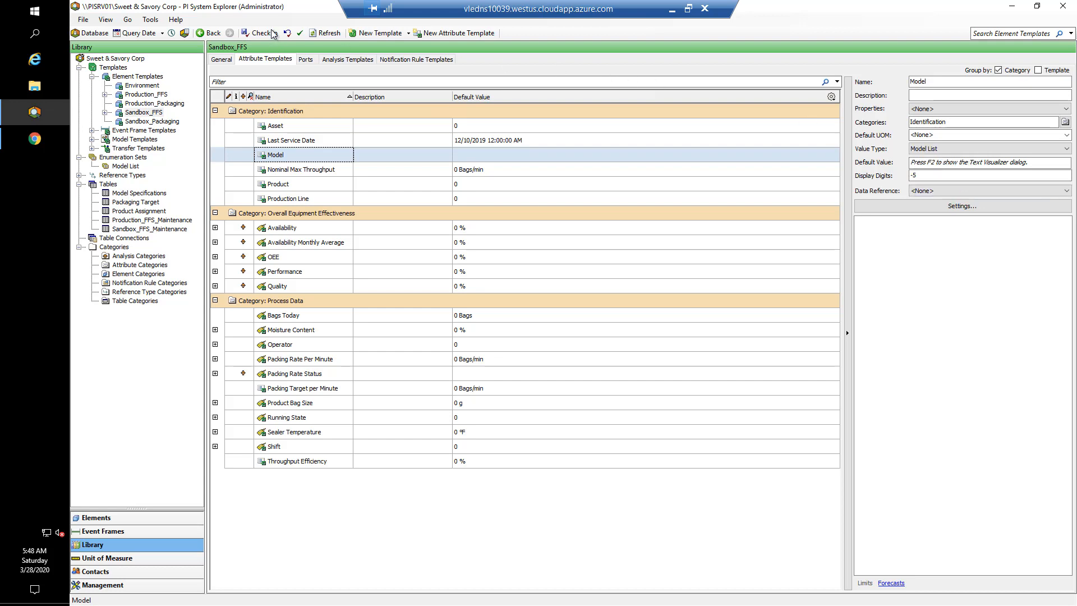
pyautogui.click(259, 33)
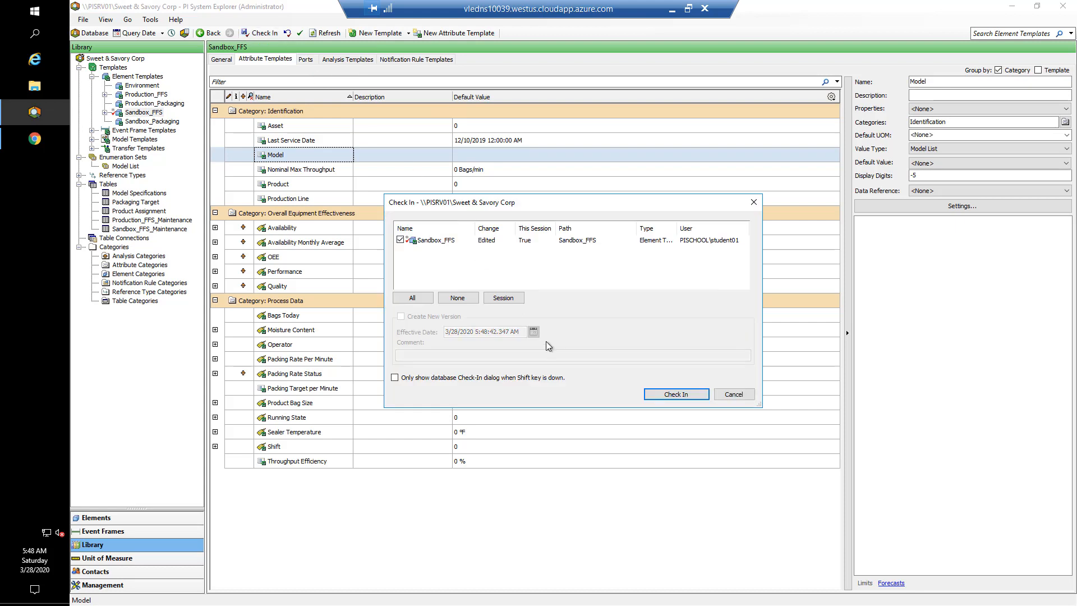
pyautogui.click(675, 394)
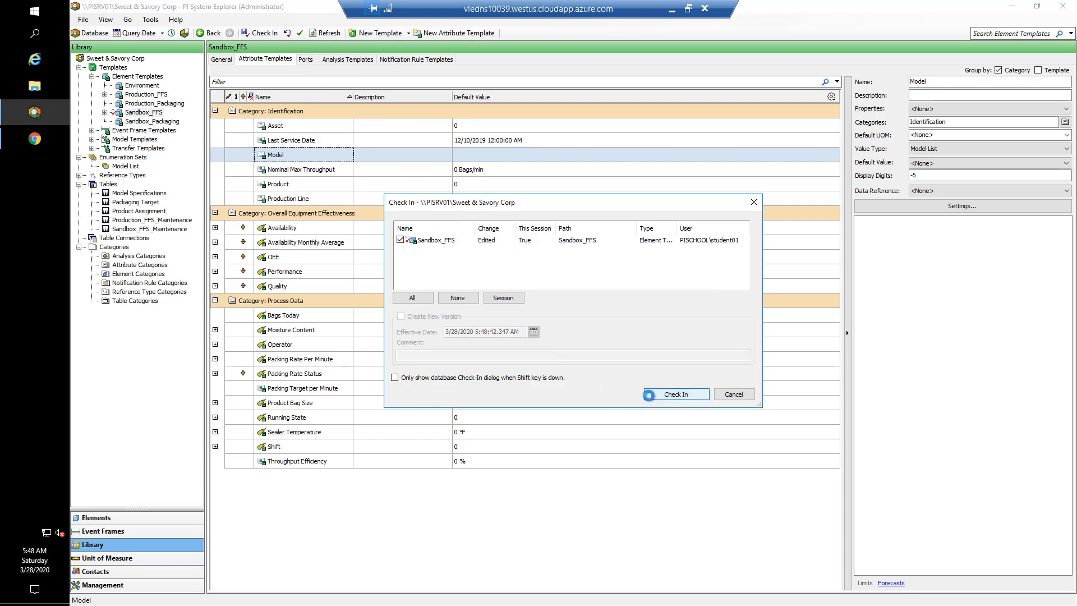
pyautogui.click(674, 393)
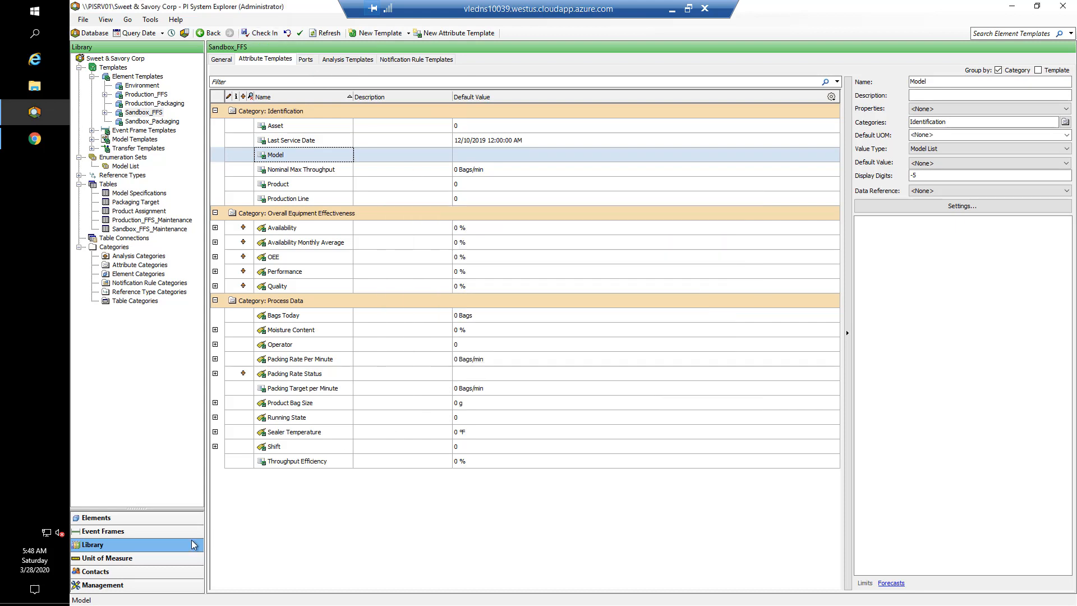
# Browse Elements and open the FFS01 unit's attributes
pyautogui.click(96, 517)
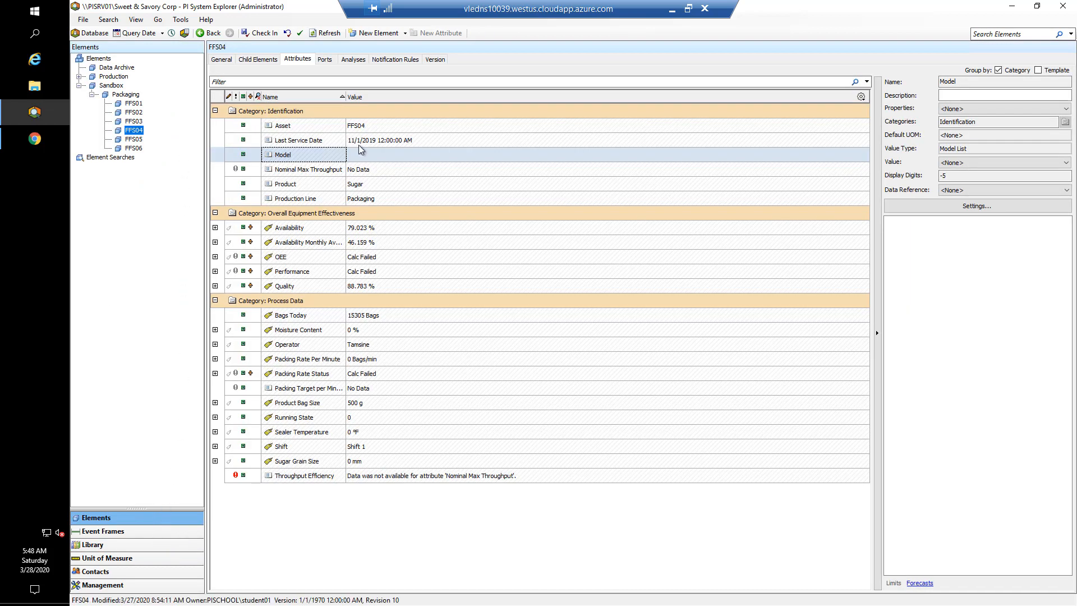
pyautogui.moveTo(134, 103)
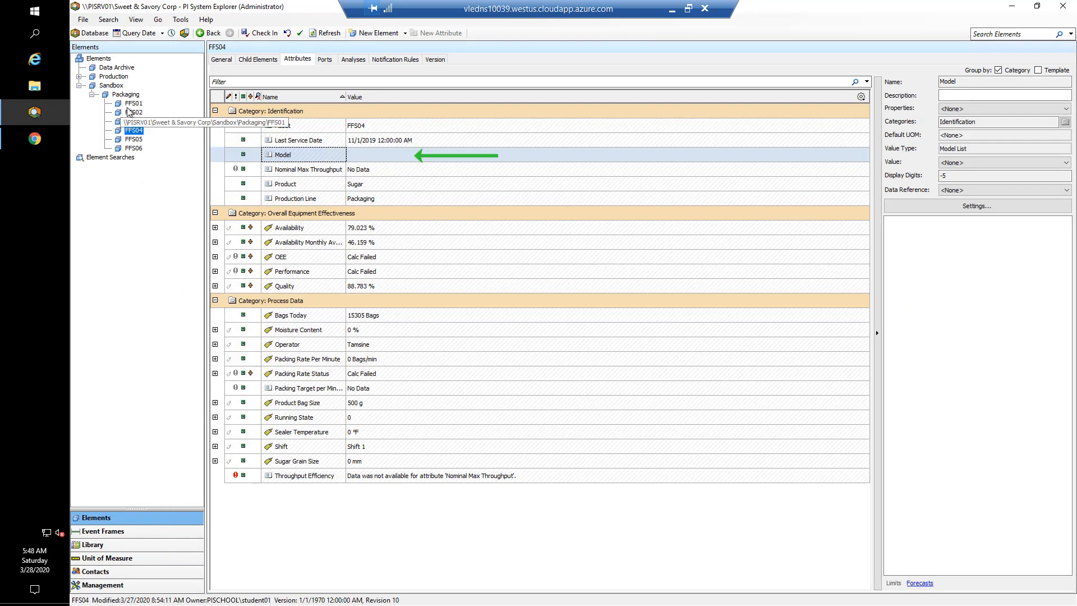
pyautogui.click(133, 103)
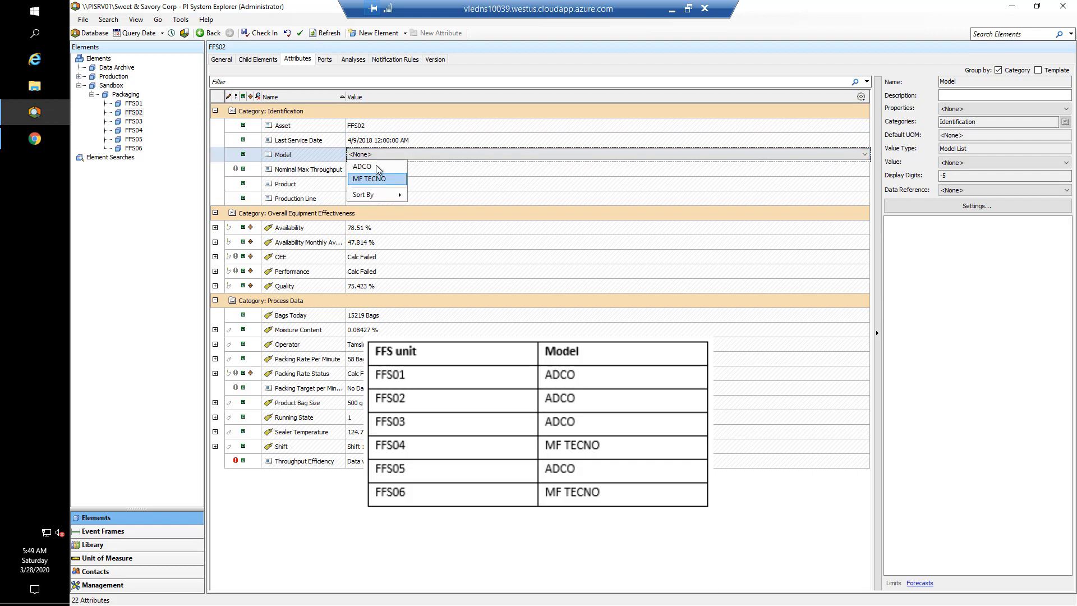
# Set the Model of FFS02 and FFS03 to ADCO
pyautogui.click(361, 166)
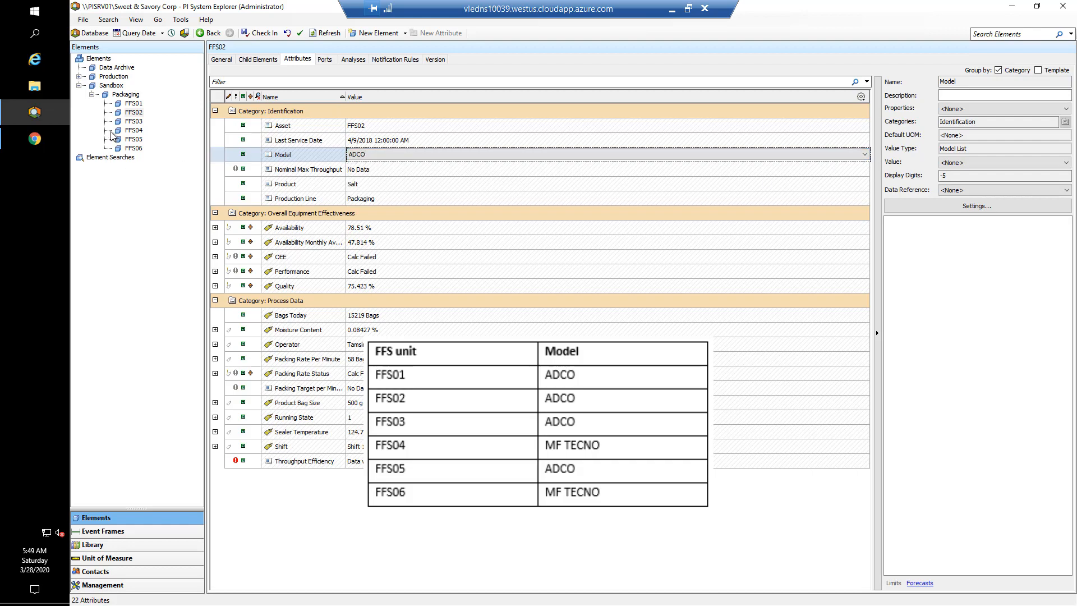
pyautogui.click(134, 121)
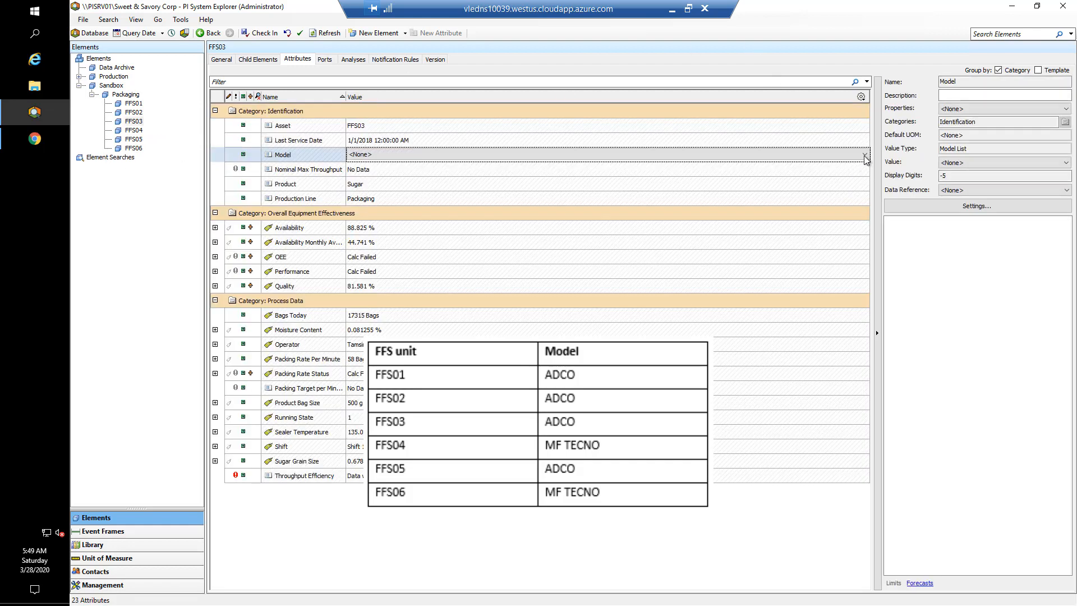
pyautogui.click(863, 154)
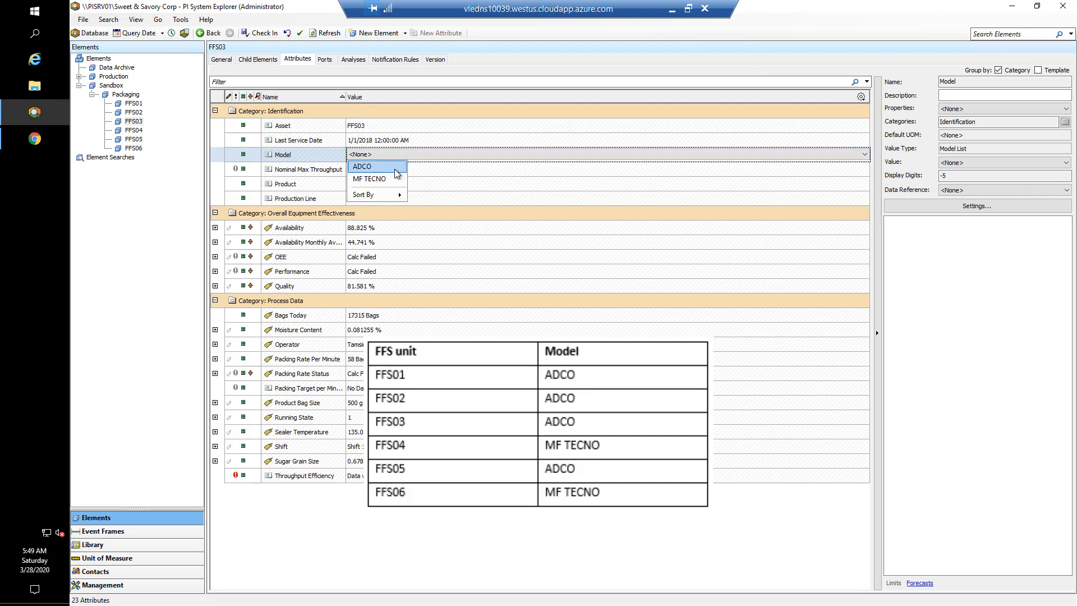
pyautogui.click(362, 166)
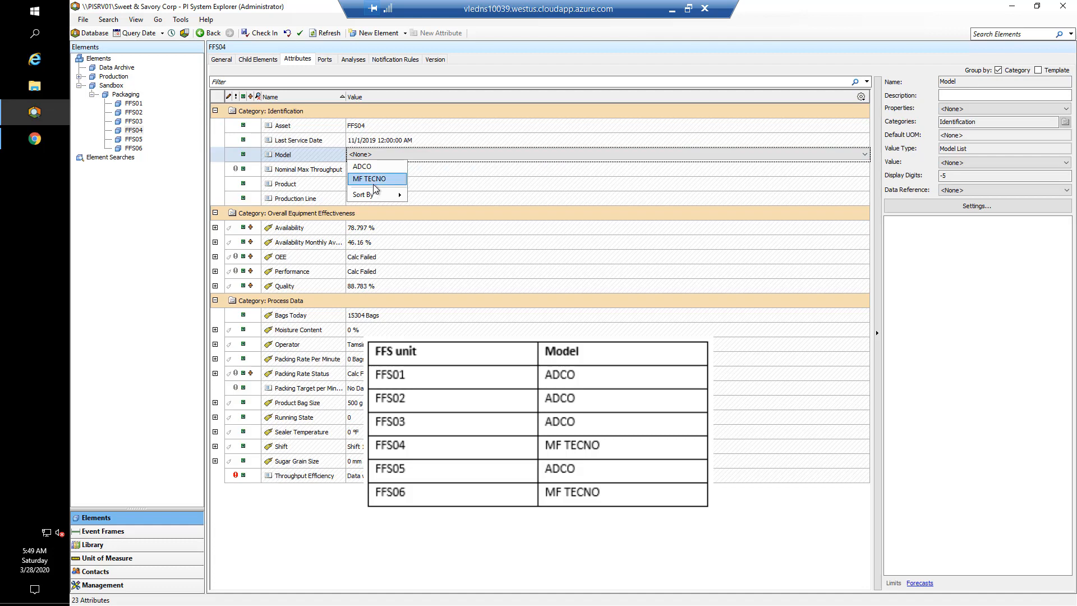
# Set FFS04 and FFS06 to MF TECNO and FFS05 to ADCO
pyautogui.click(371, 178)
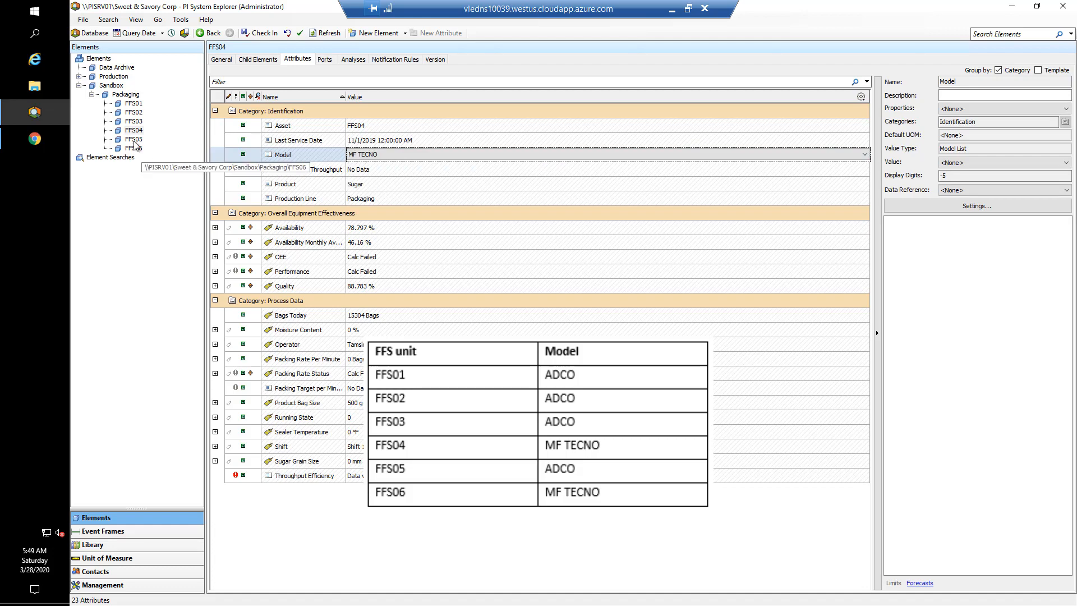
pyautogui.click(134, 139)
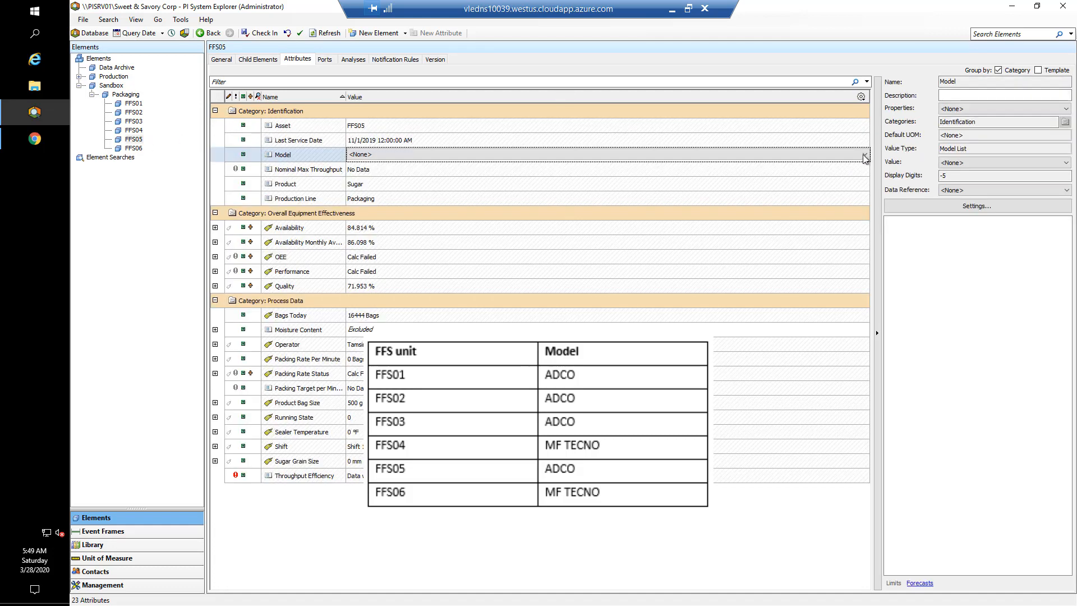
pyautogui.click(863, 153)
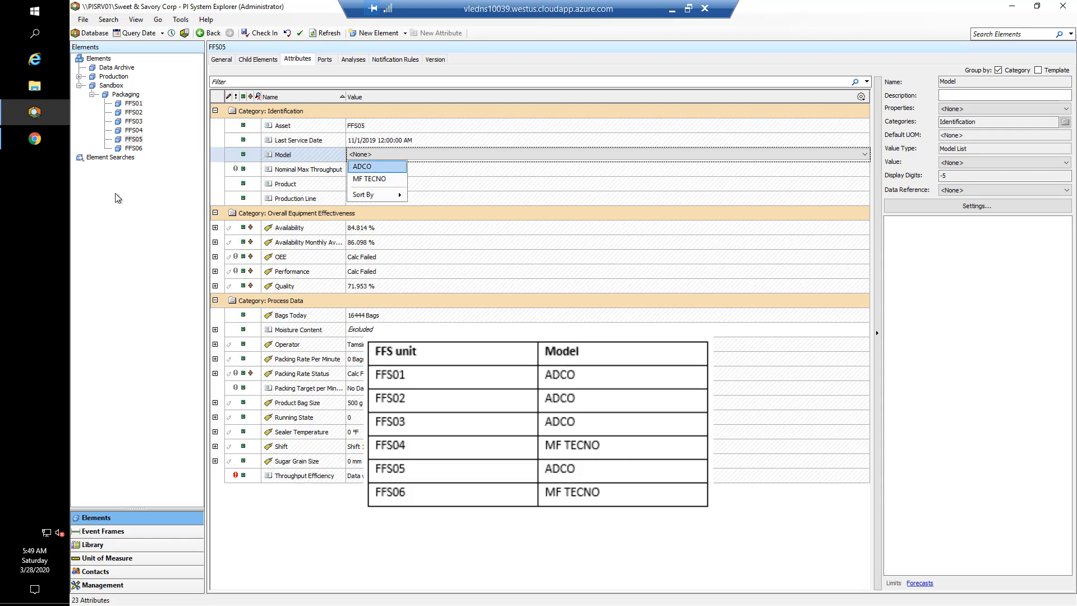
pyautogui.click(361, 166)
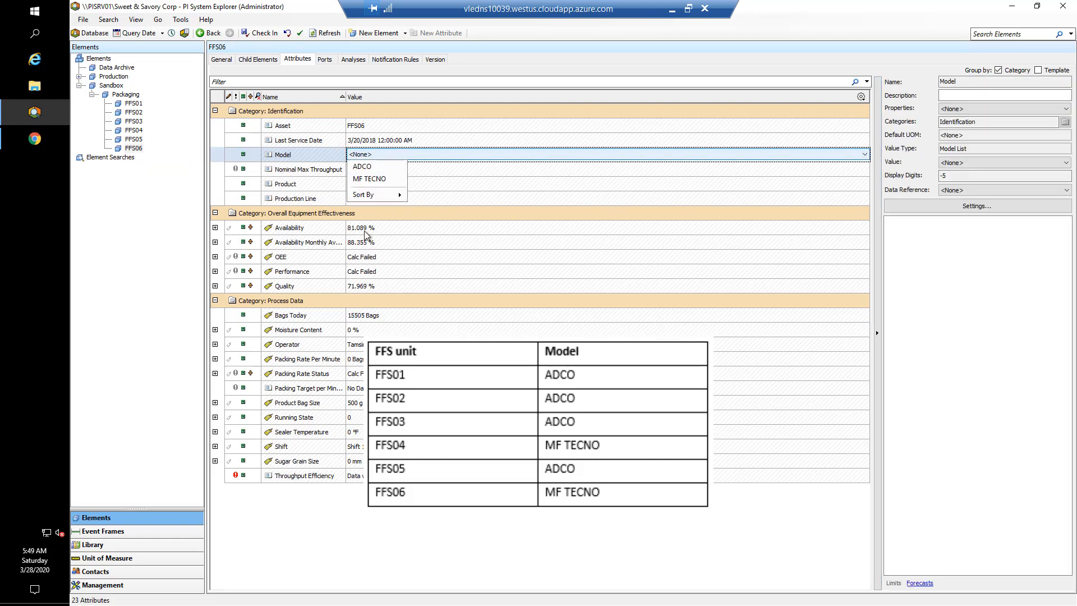
pyautogui.click(370, 179)
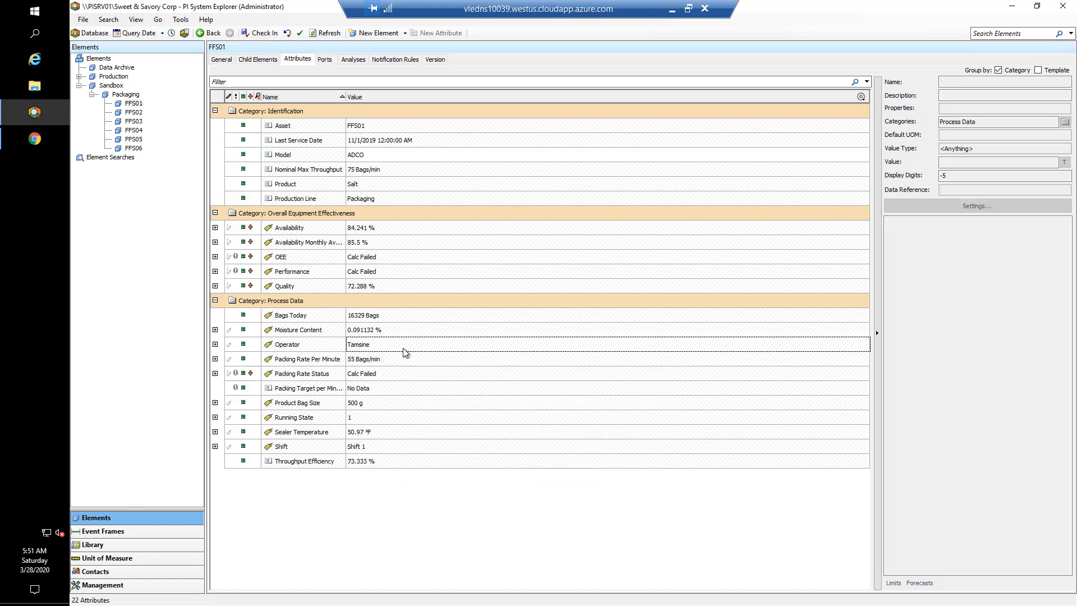
pyautogui.moveTo(404, 349)
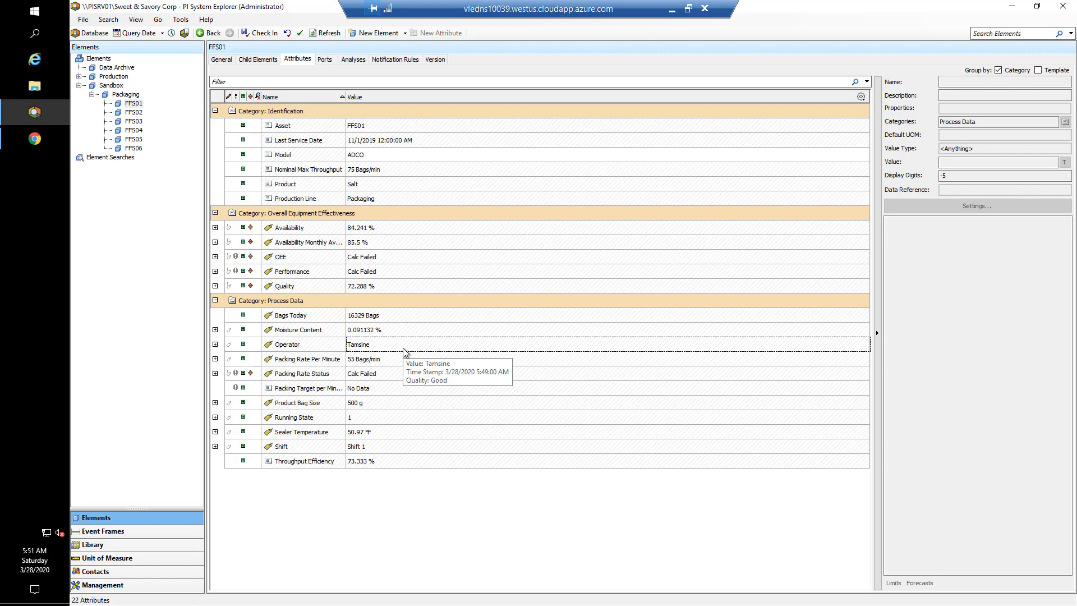
pyautogui.moveTo(31, 138)
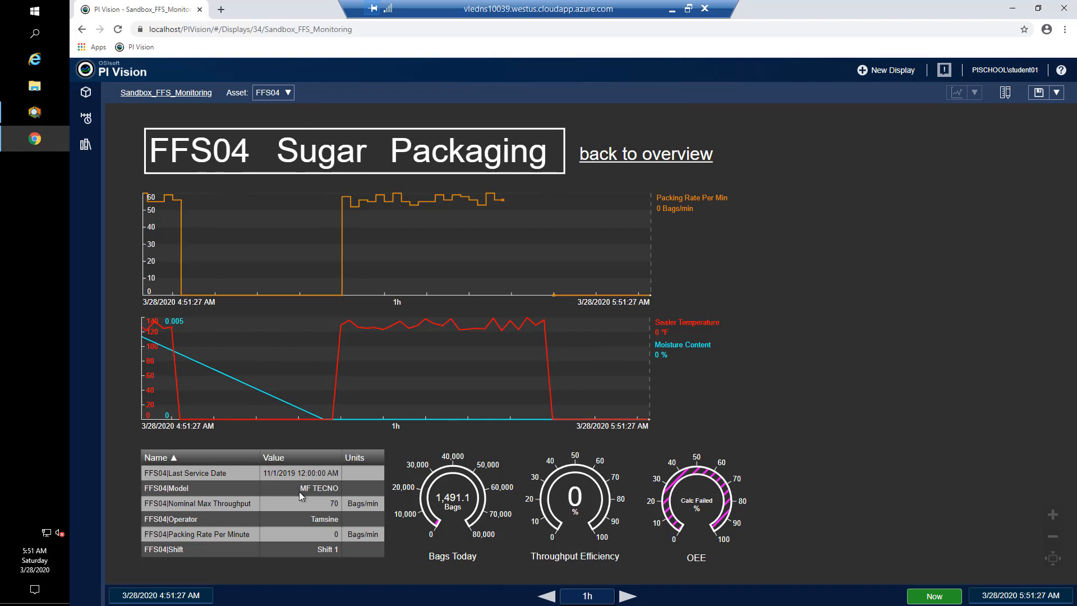
pyautogui.moveTo(319, 488)
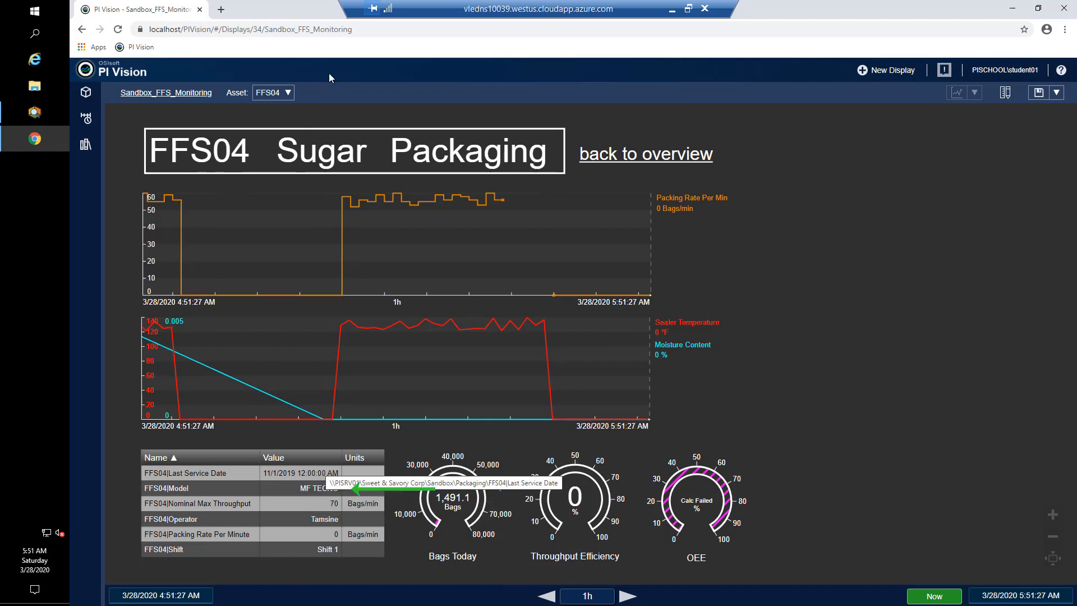
# Switch the PI Vision display to FFS01, then FFS03 (ADCO, 75 Bags/min)
pyautogui.click(272, 92)
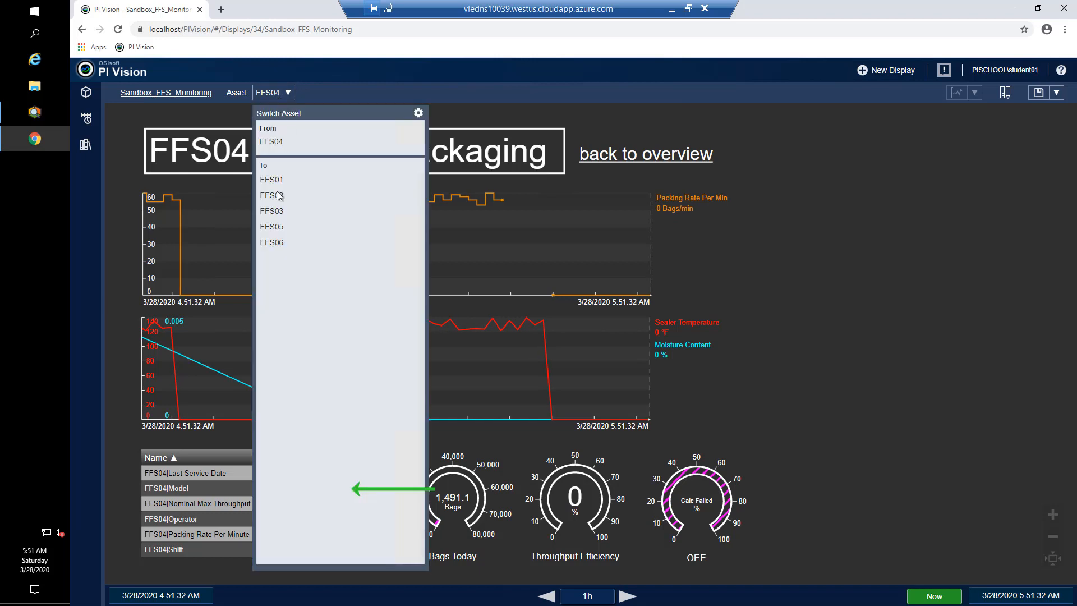
pyautogui.click(271, 179)
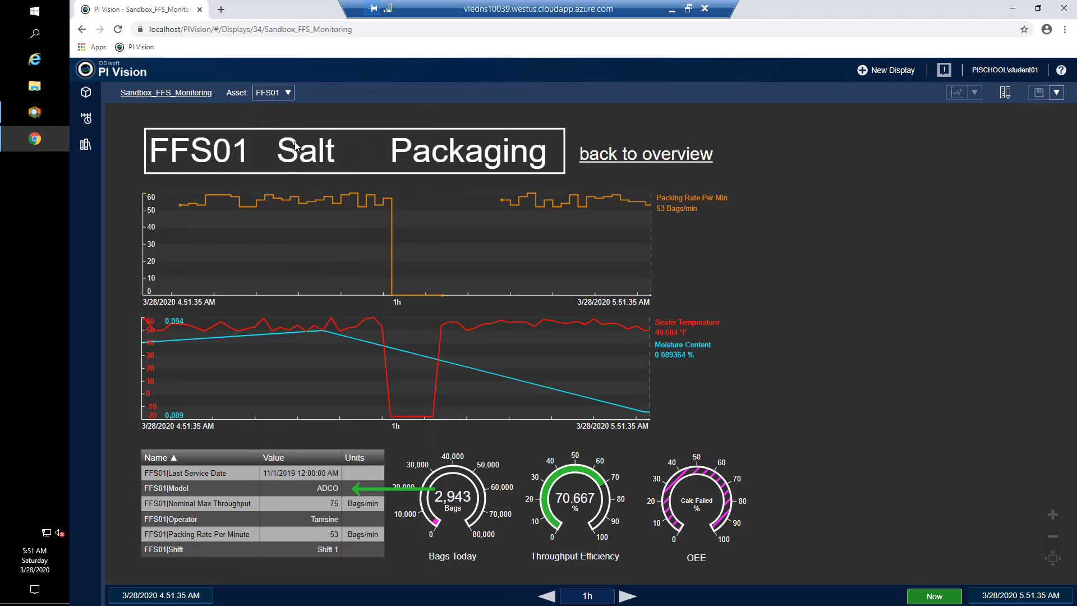
pyautogui.click(273, 92)
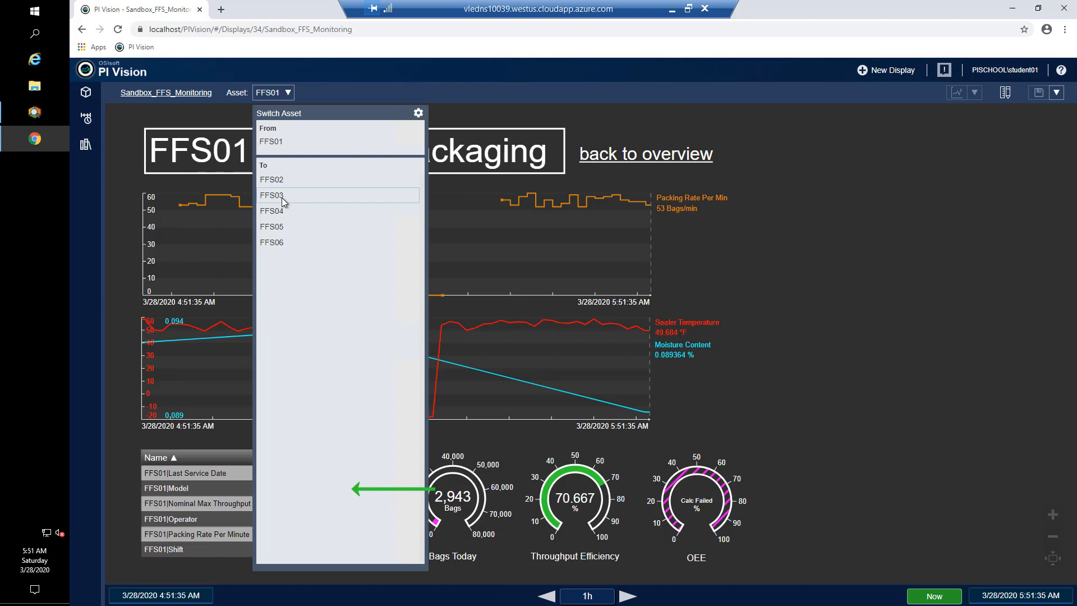
pyautogui.click(271, 195)
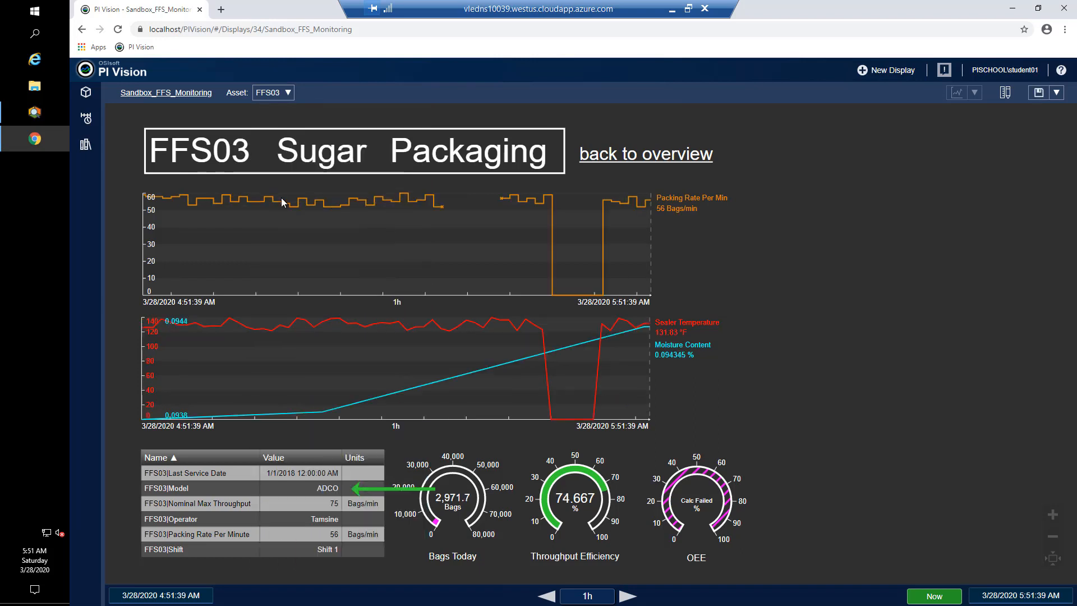